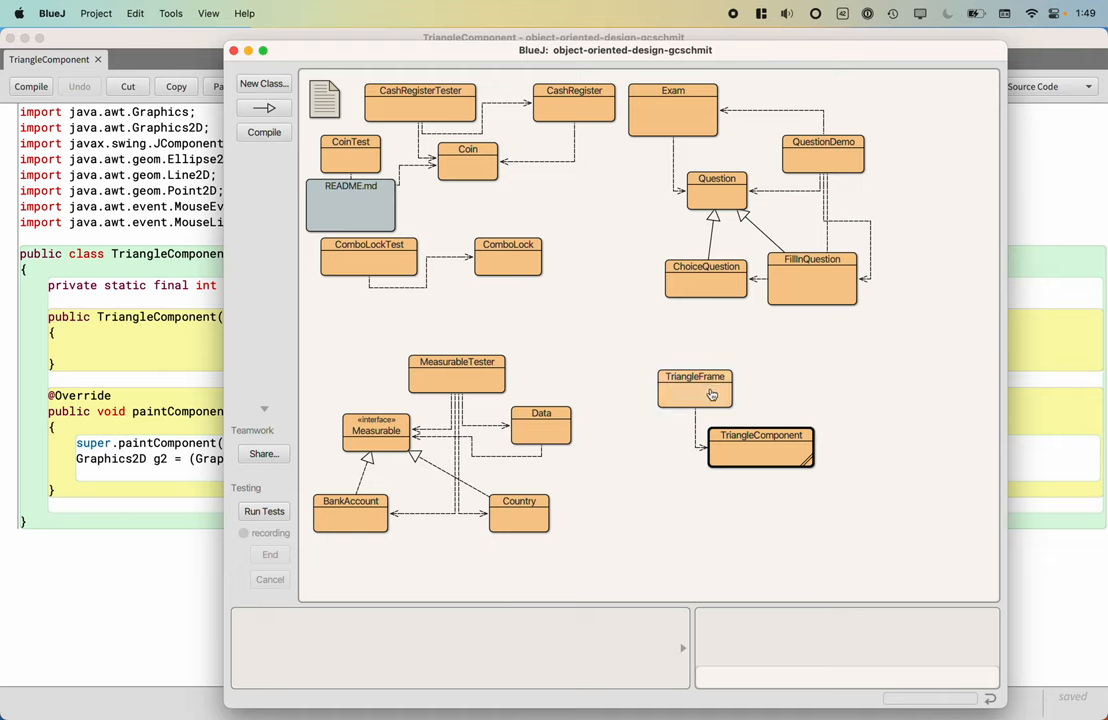
mouse_move(674, 396)
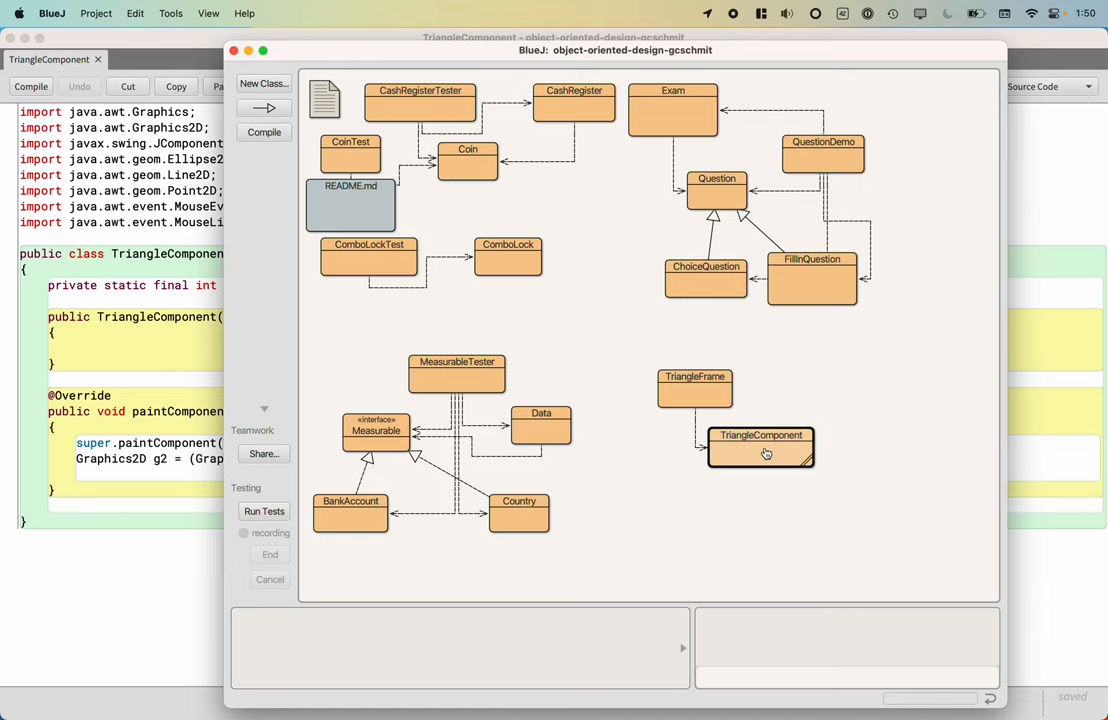
mouse_move(760, 450)
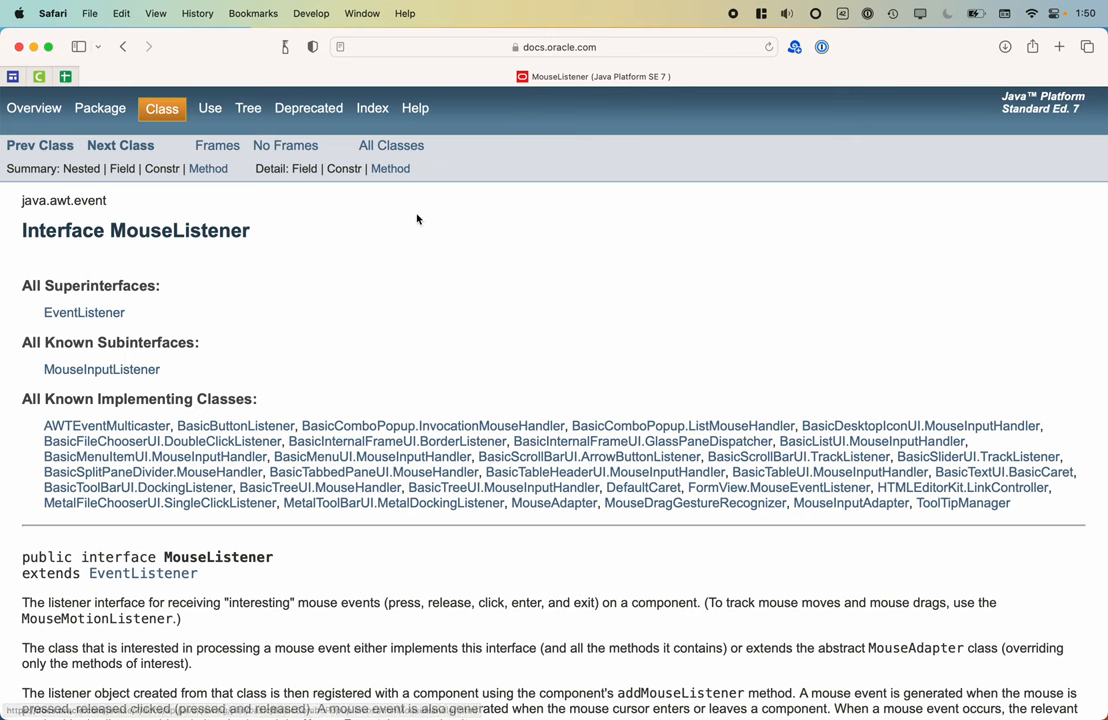
mouse_move(238, 340)
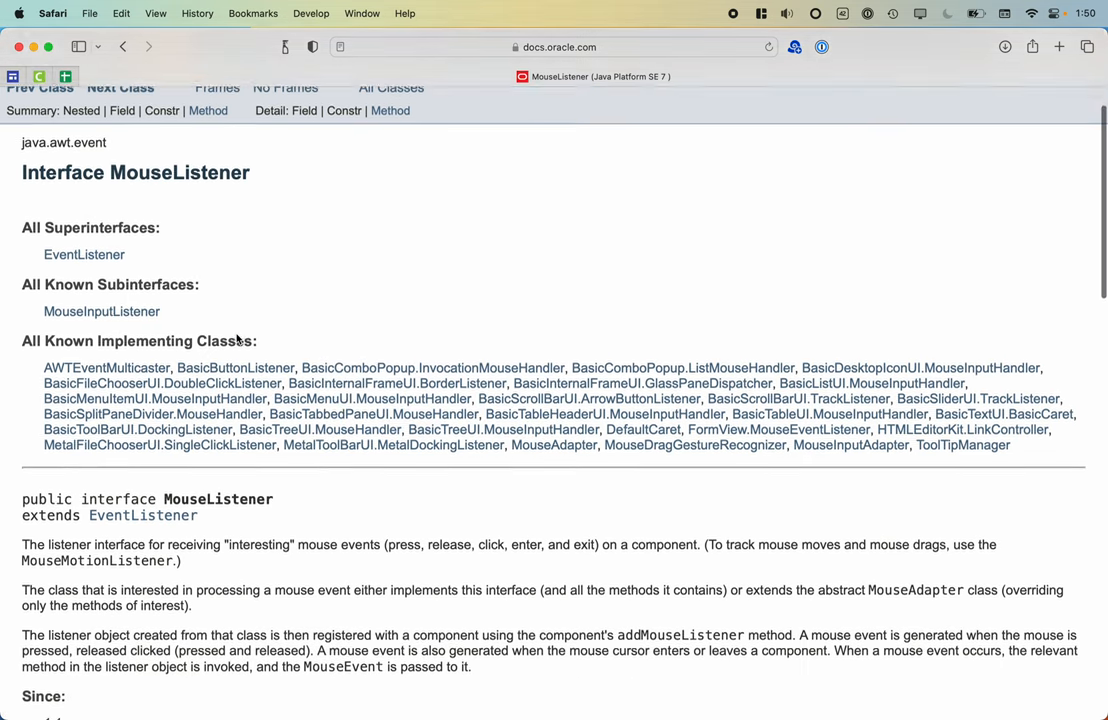
Step: Scroll the MouseListener Javadoc down to its Method Summary of five mouse event methods
scroll("down", 3)
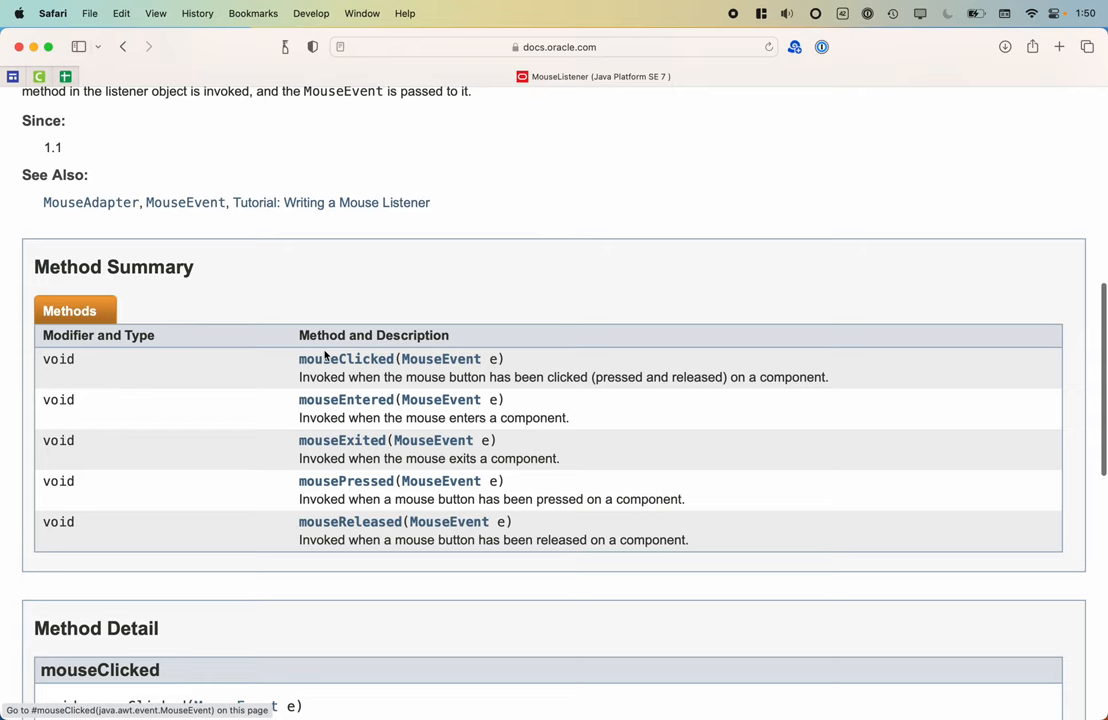
mouse_move(332, 472)
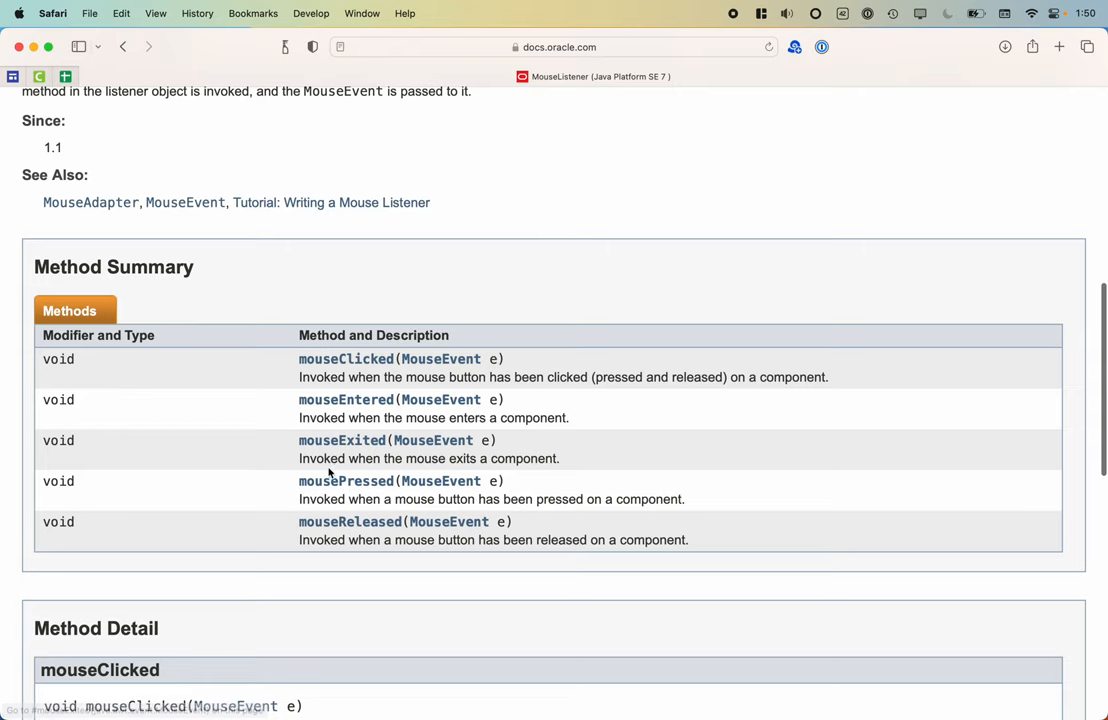
mouse_move(298, 600)
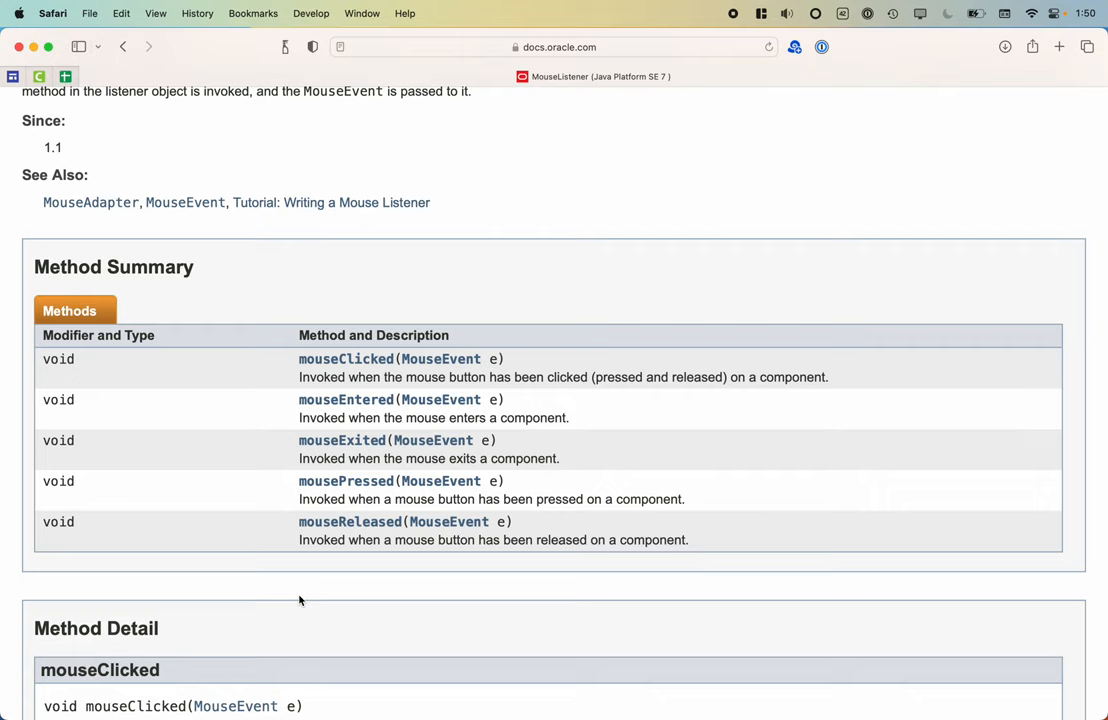
mouse_move(344, 360)
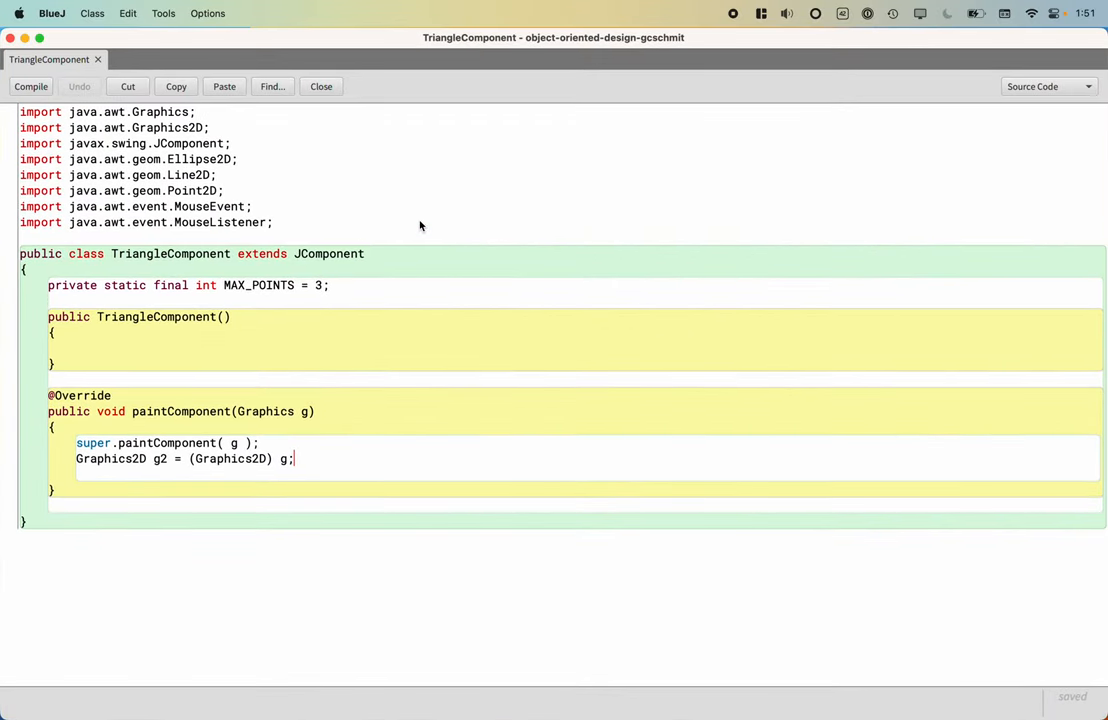
mouse_move(72, 486)
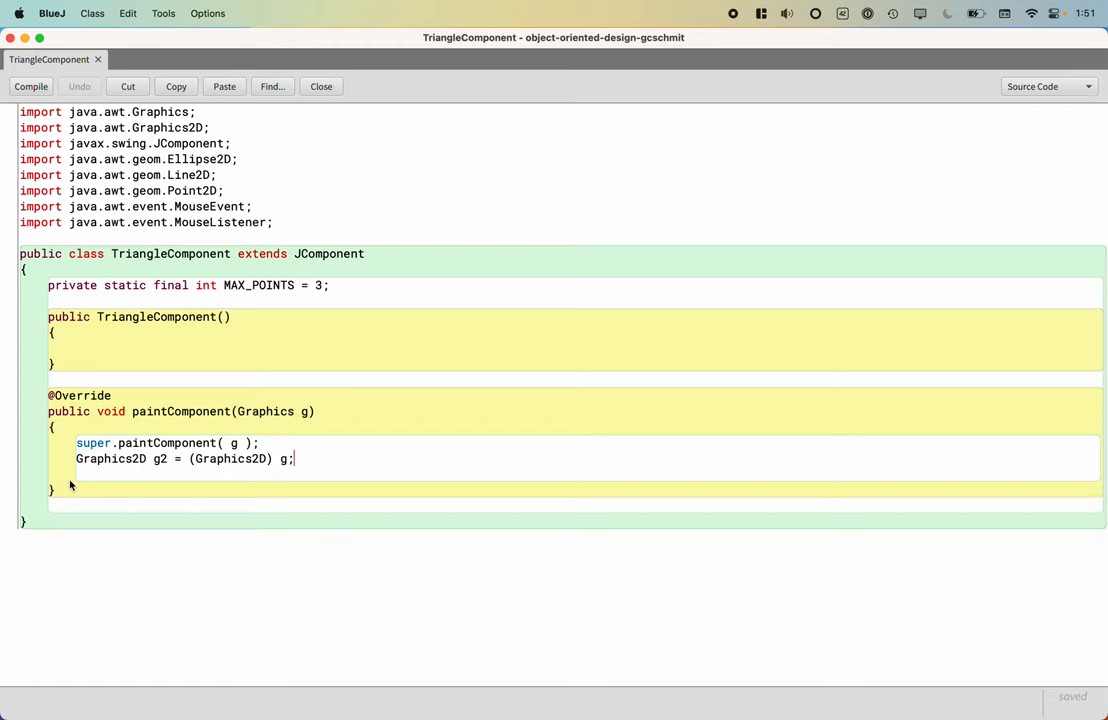
mouse_move(80, 486)
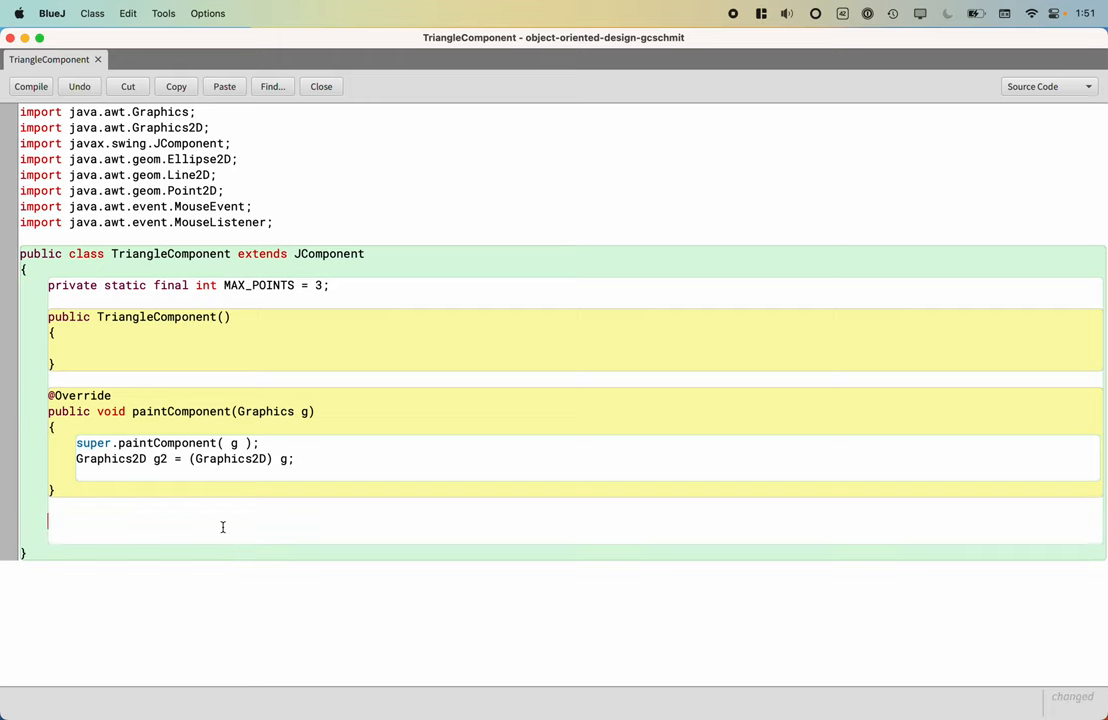
Step: Declare inner class 'public class MouseClickListener implements MouseListener' below paintComponent
type("public class M")
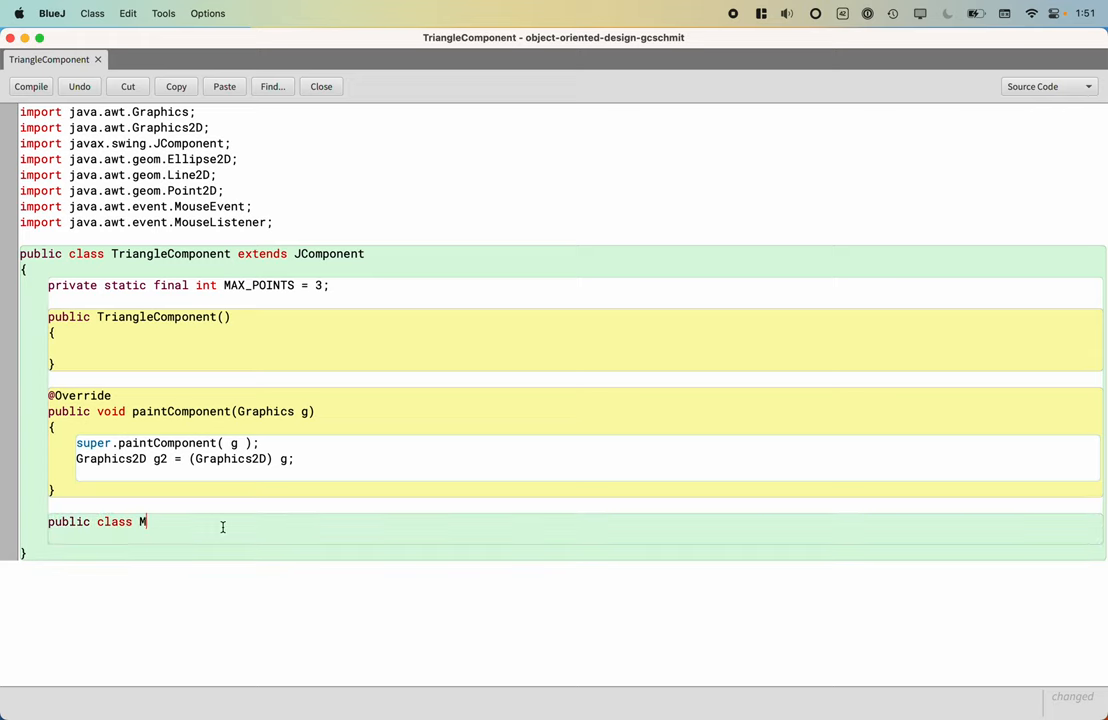
type("ouseClick")
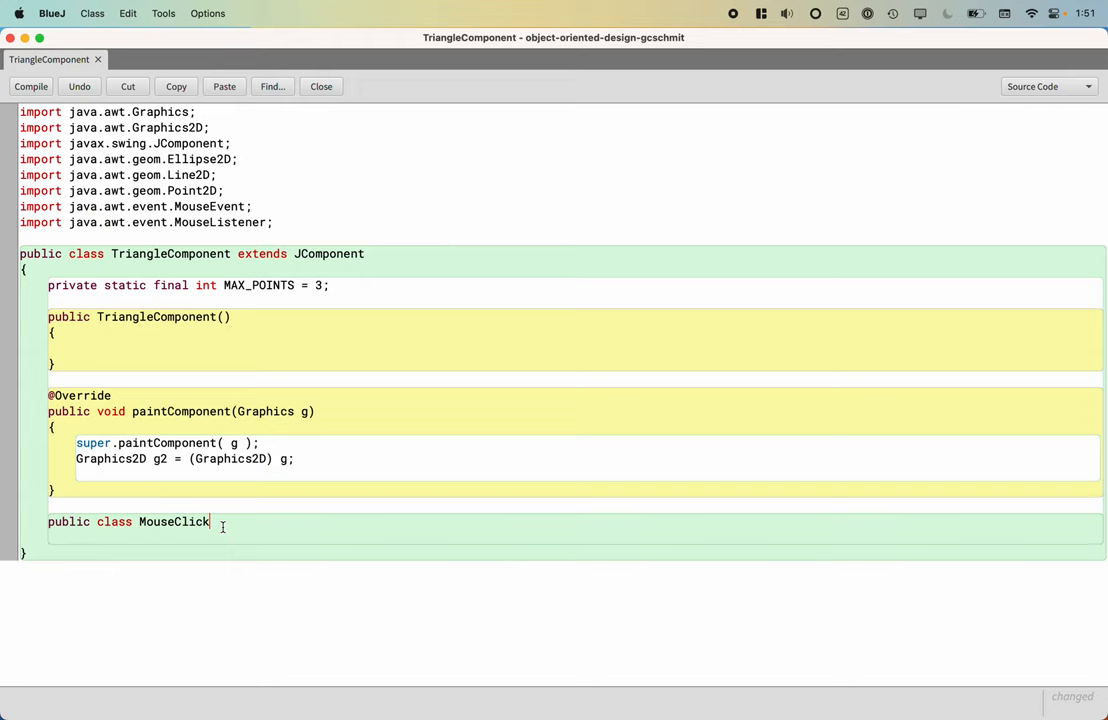
type("Listener implement")
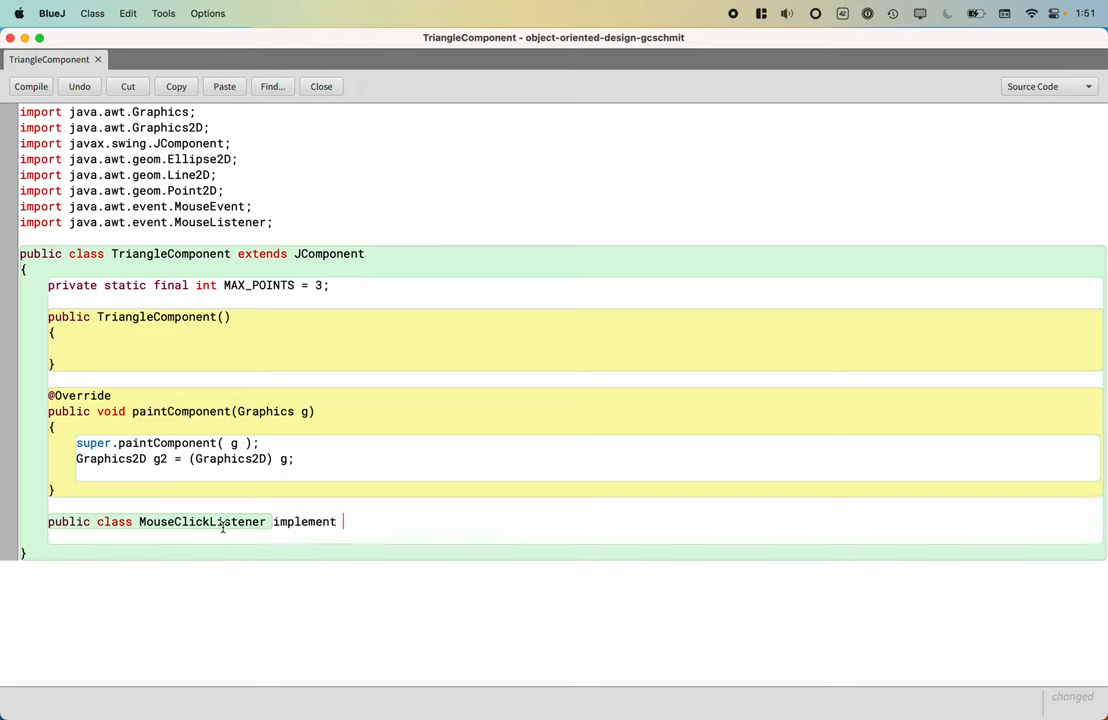
type("s MouseListen")
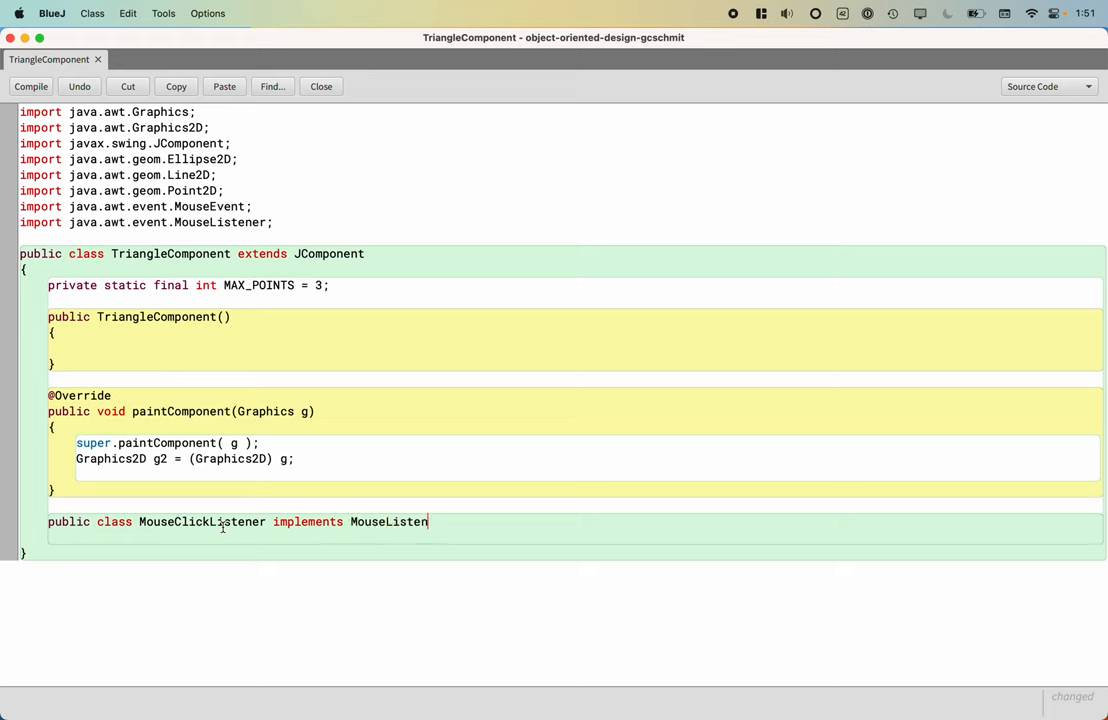
type("er")
left_click(576, 536)
type("{")
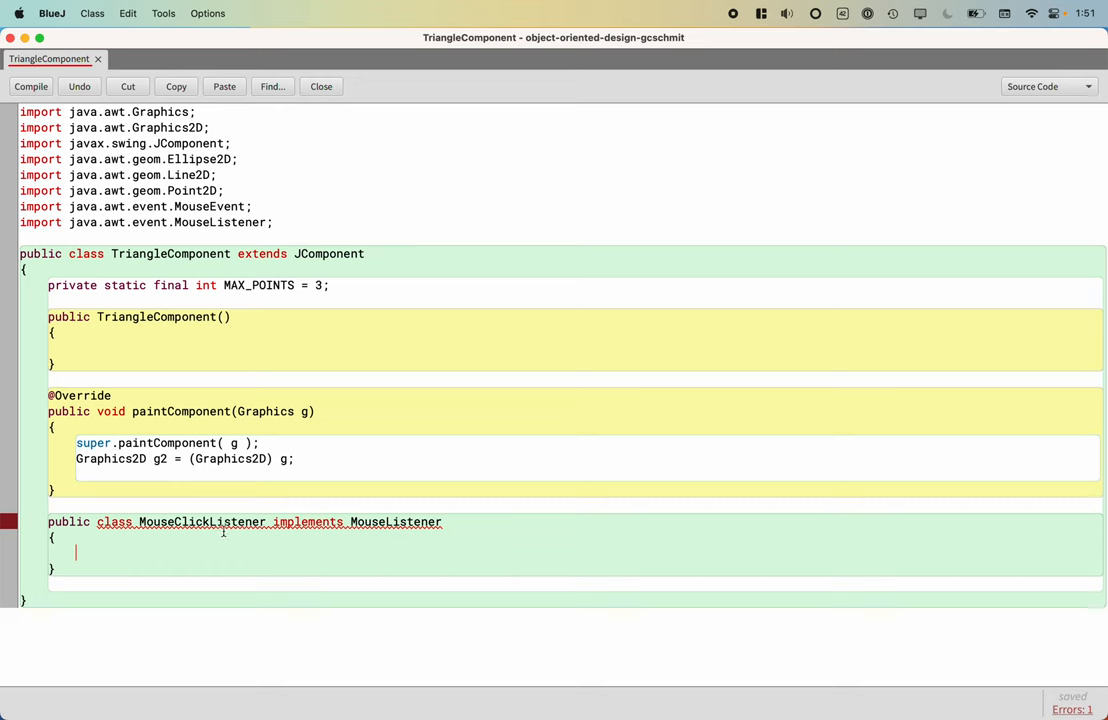
mouse_move(224, 524)
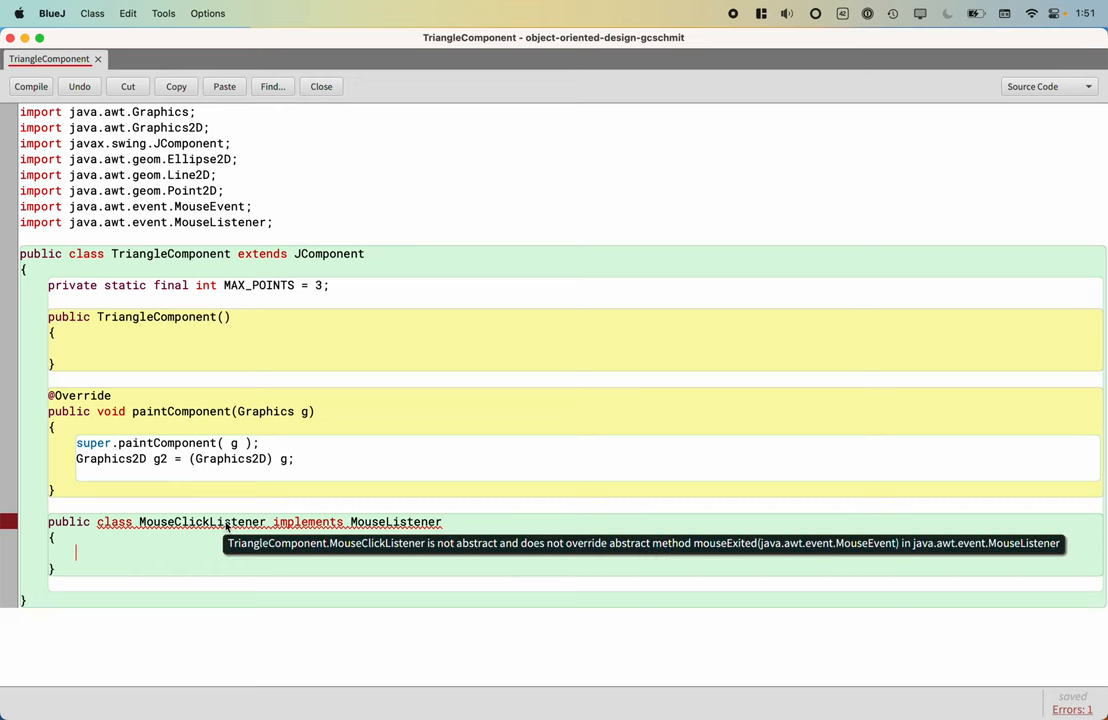
mouse_move(246, 616)
type("public void")
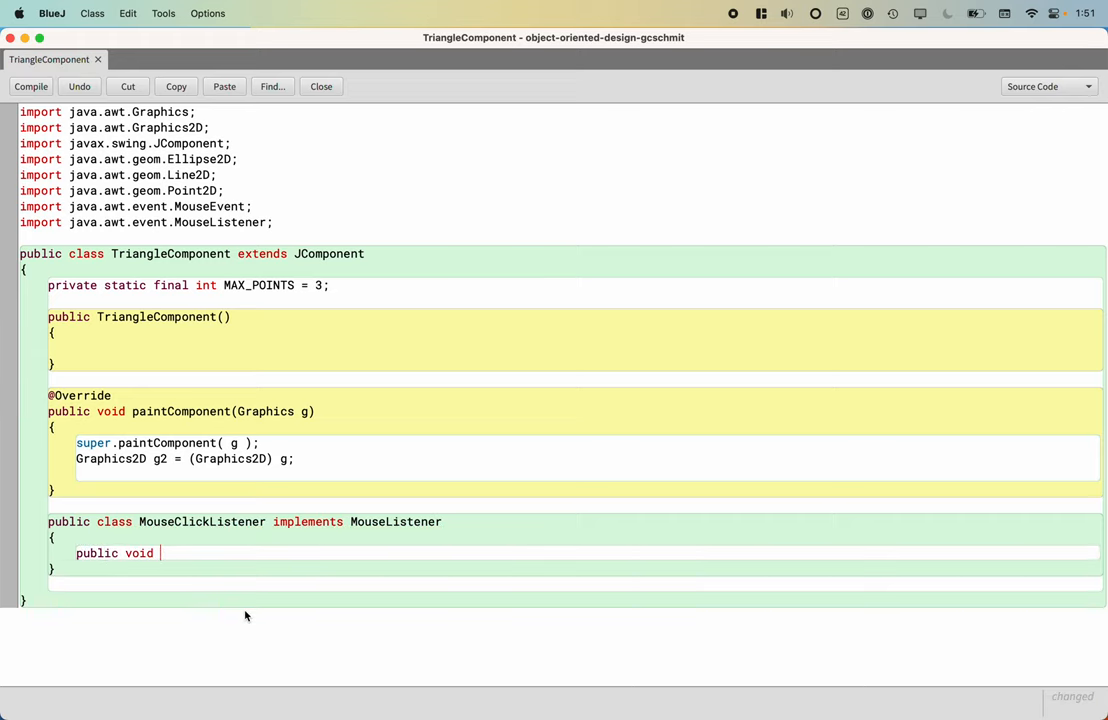
Step: Add a mouseClicked(MouseEvent event) method and begin 'System.out.pr' in its body
type("mouseClick")
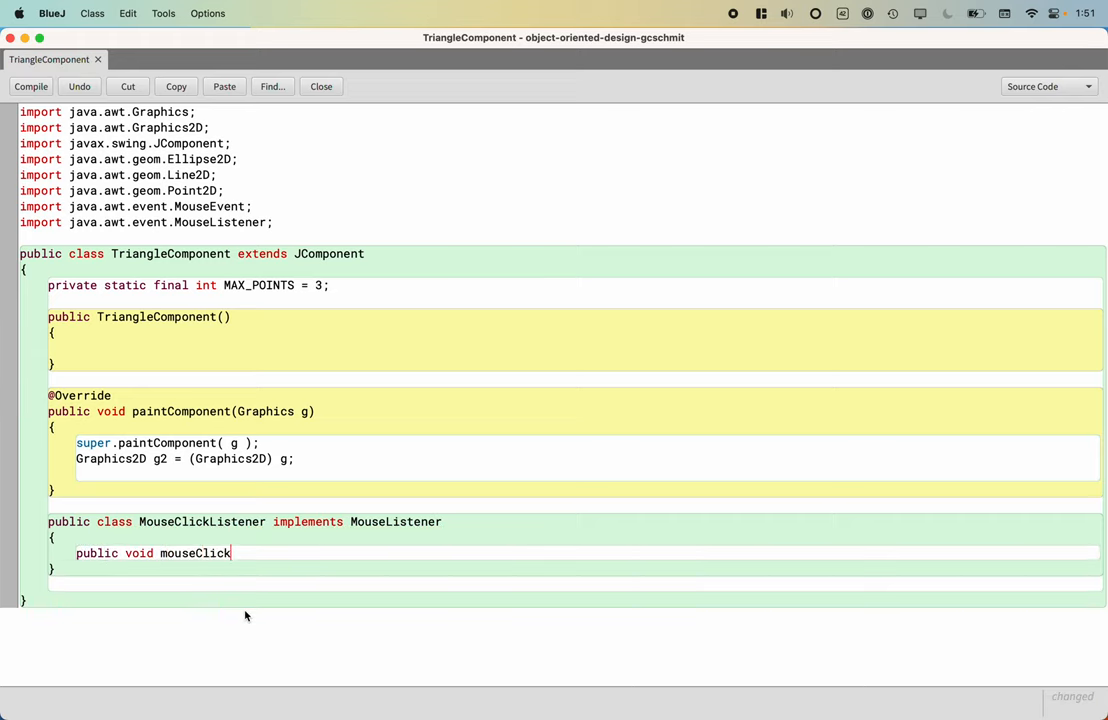
type("ed(MouseEvent event")
type("{")
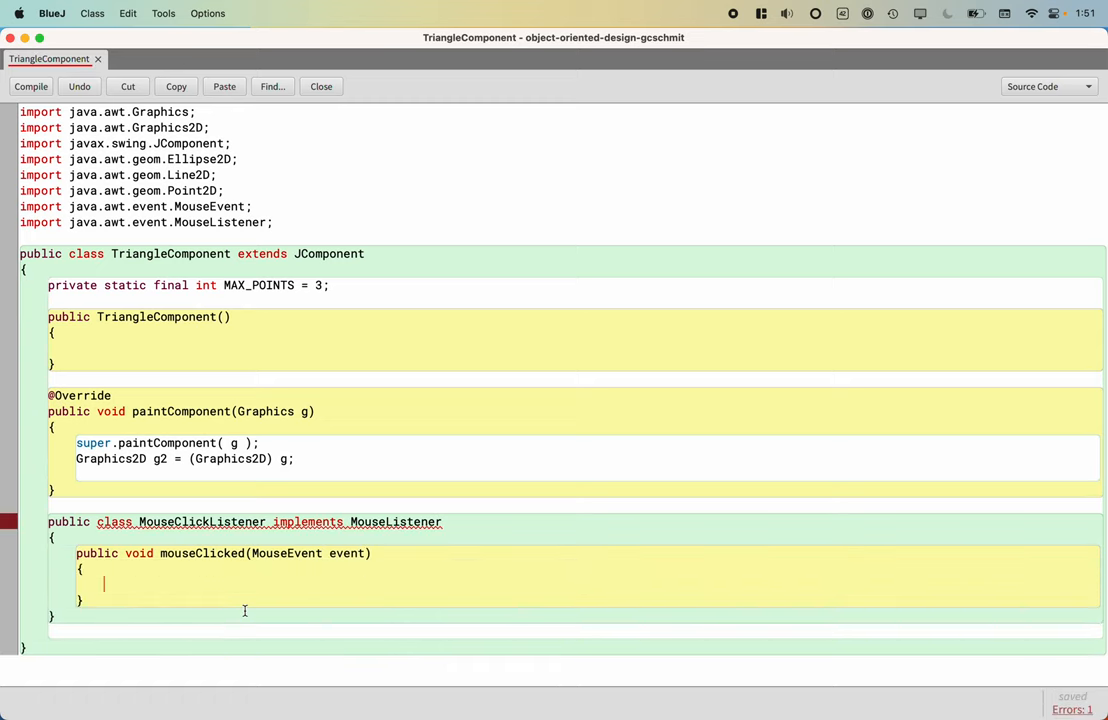
type("Sy")
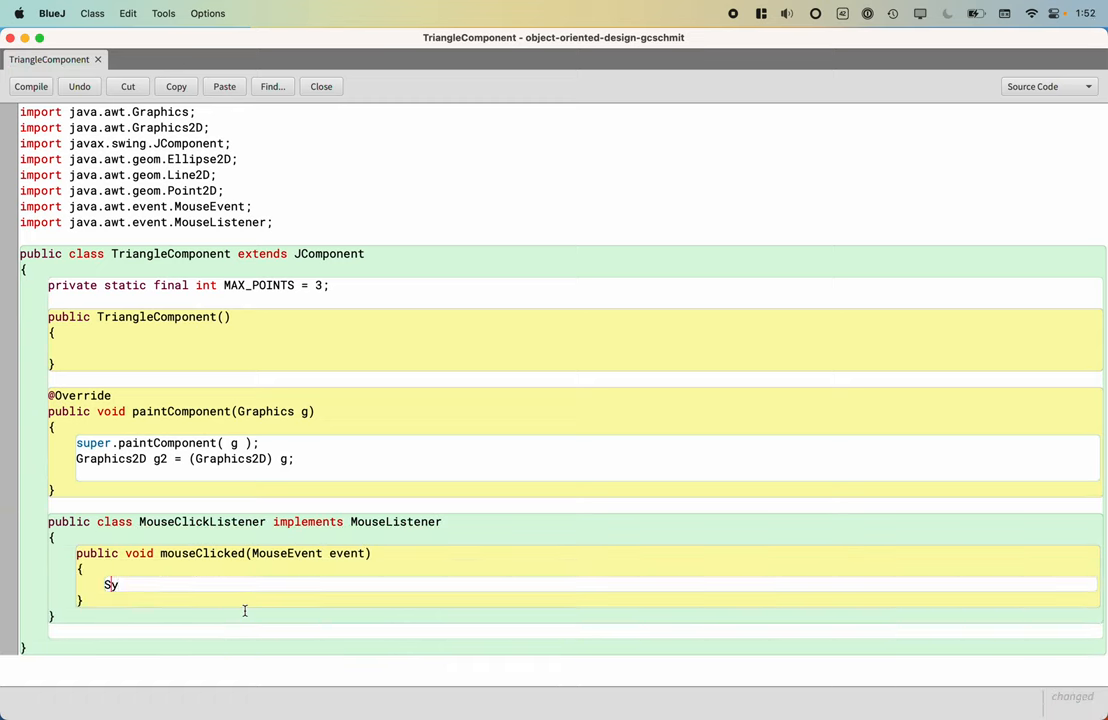
type("ystem.out.pr")
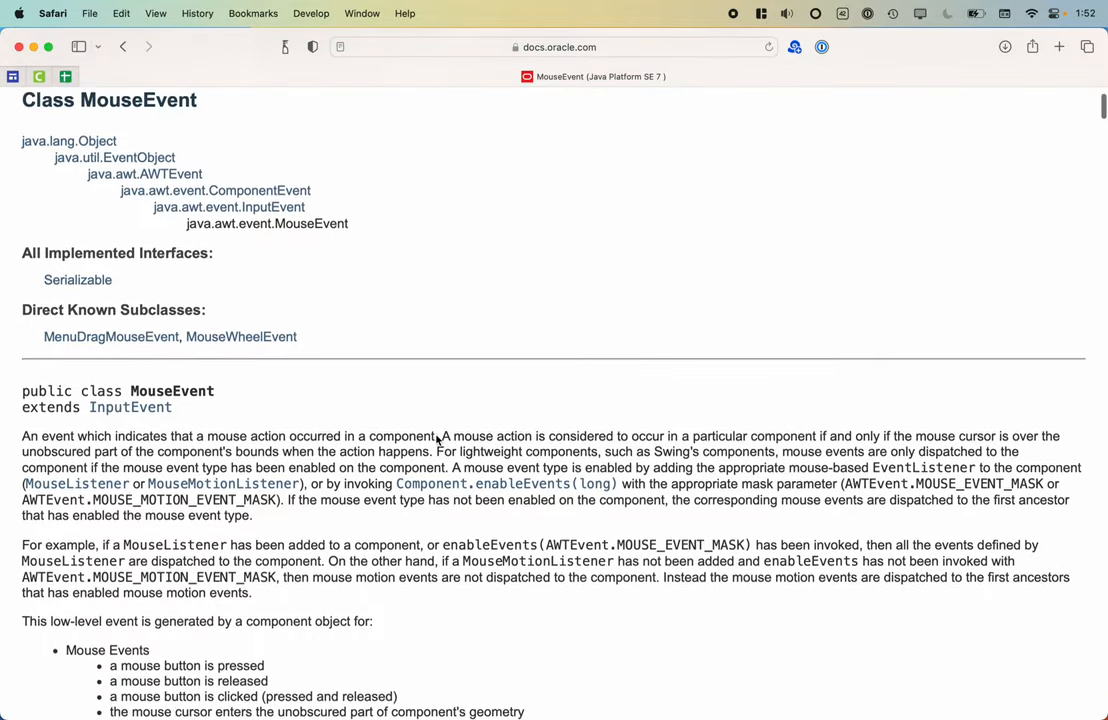
Step: Scroll the MouseEvent Javadoc down to the Method Summary listing getX() and getY()
scroll("down", 3)
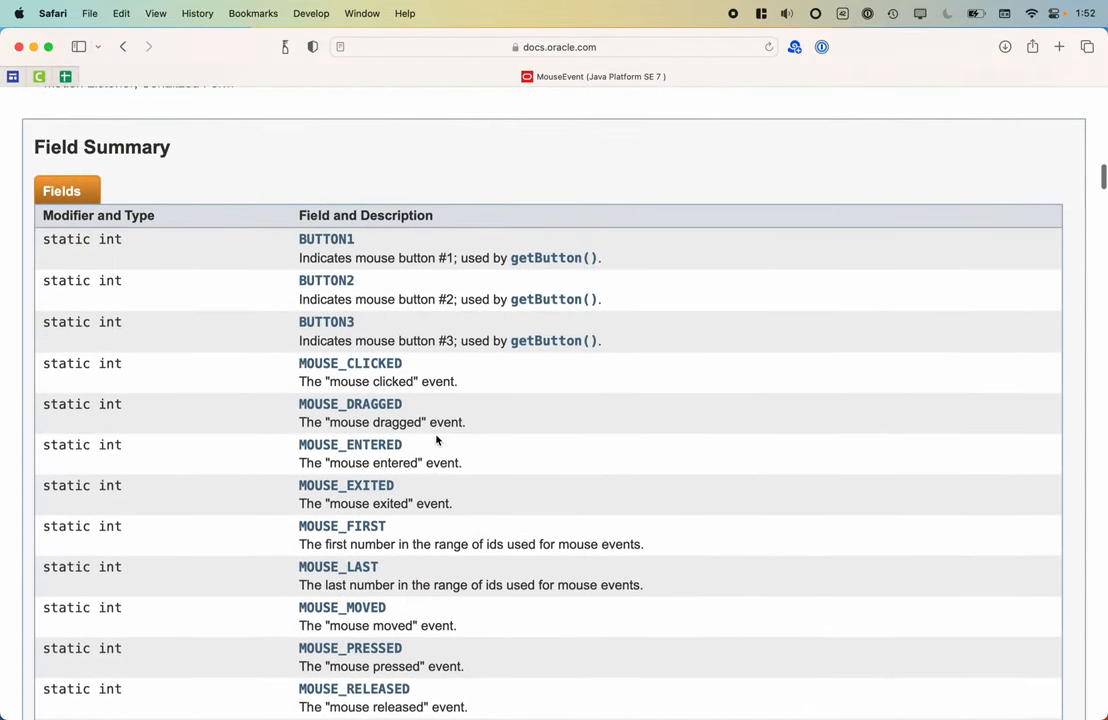
scroll("down", 3)
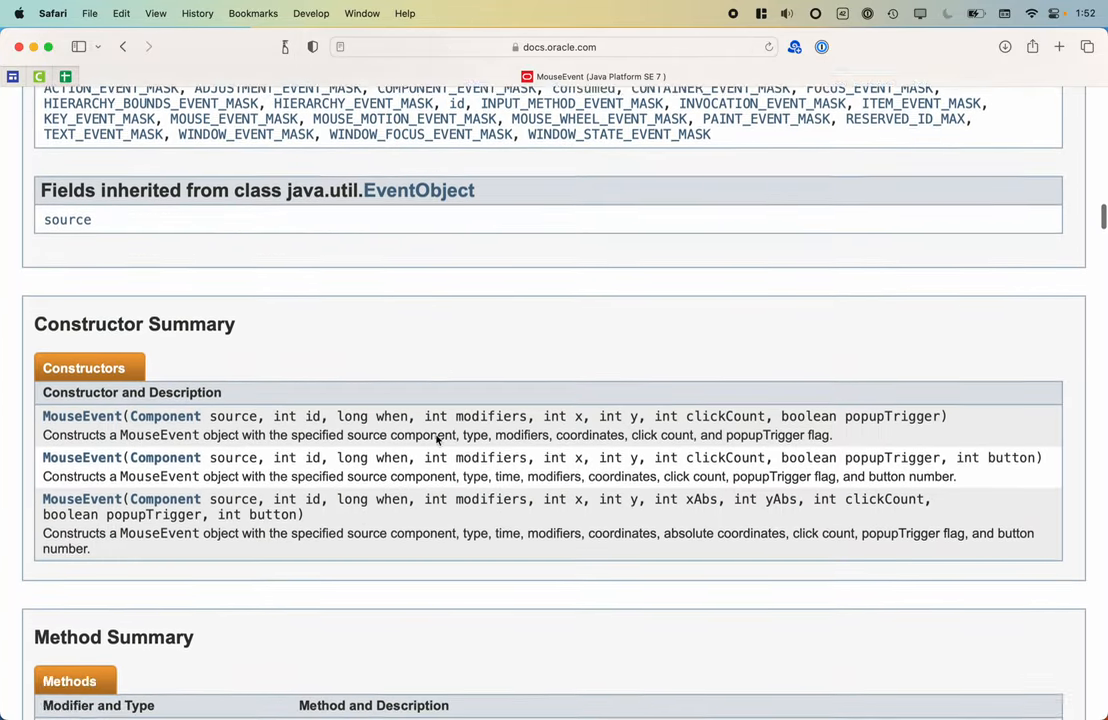
scroll("down", 3)
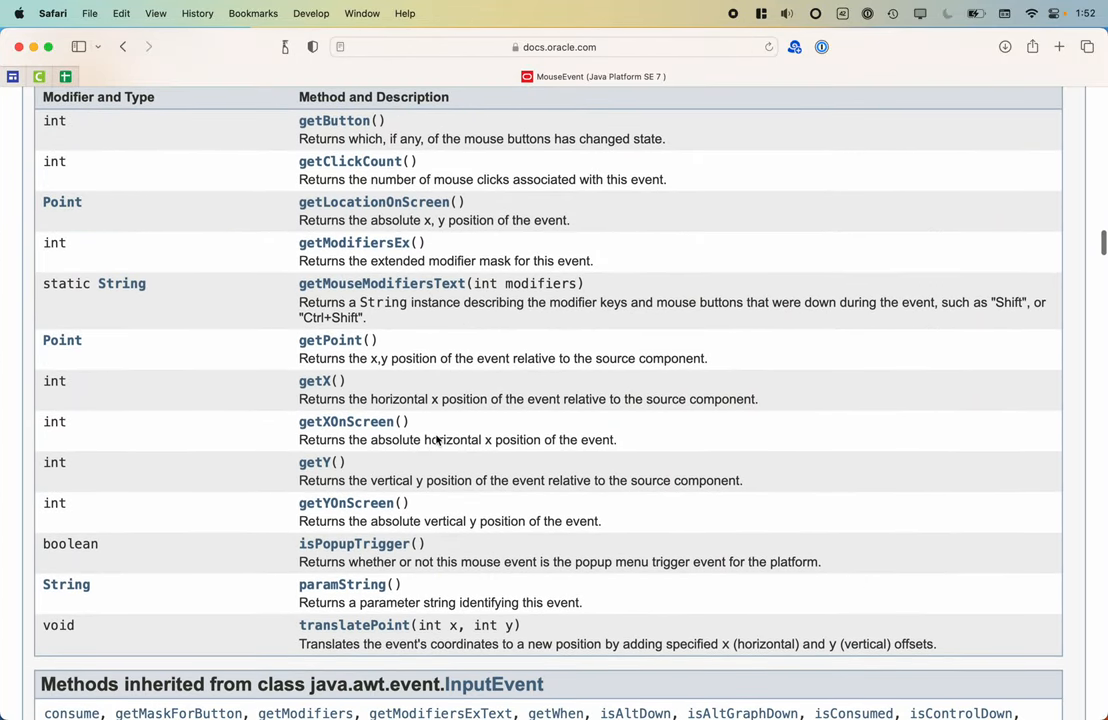
scroll("down", 3)
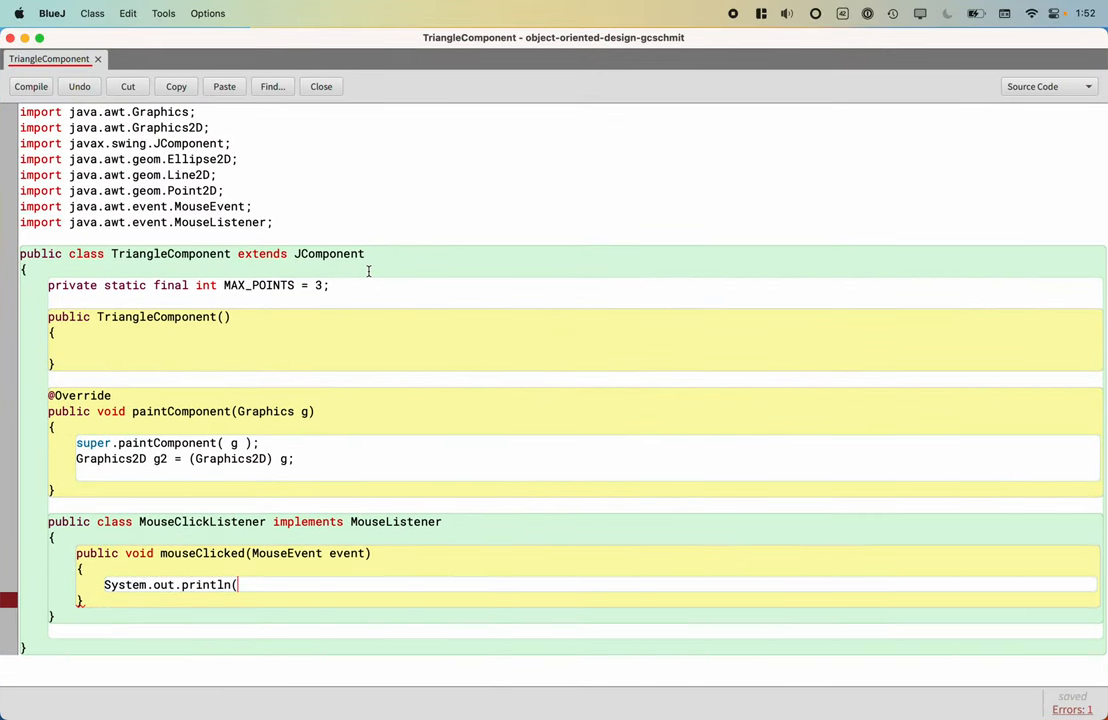
Step: Complete the print statement as System.out.println(event.getX(), event.getY());
type("event")
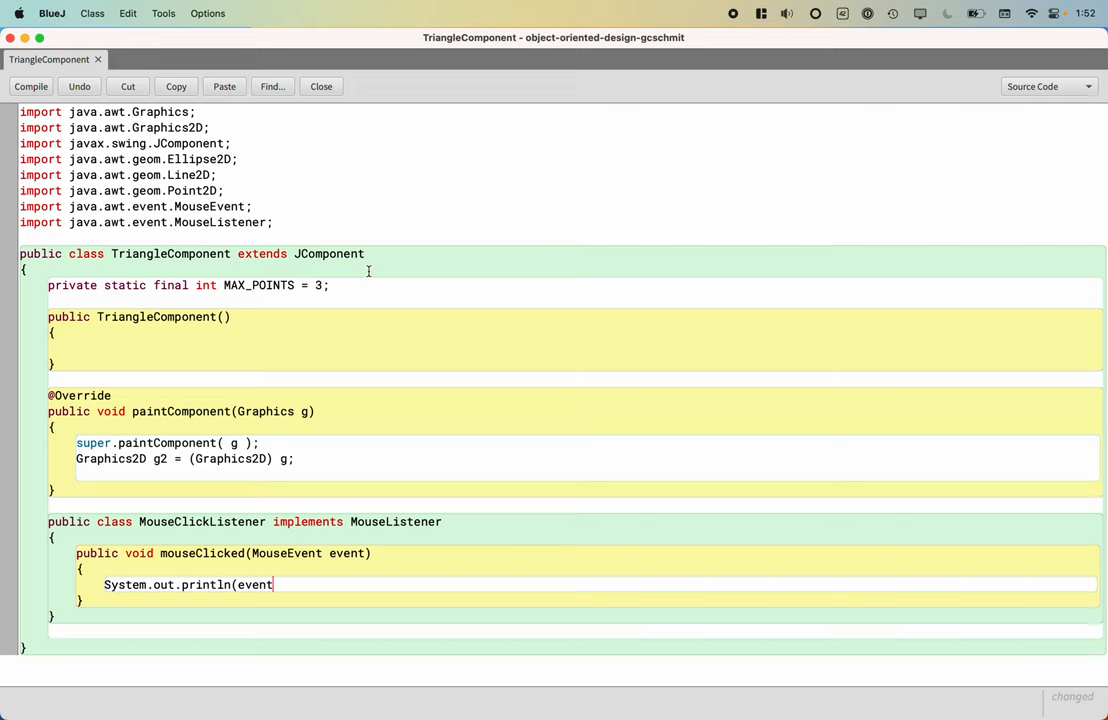
type(".getX(),")
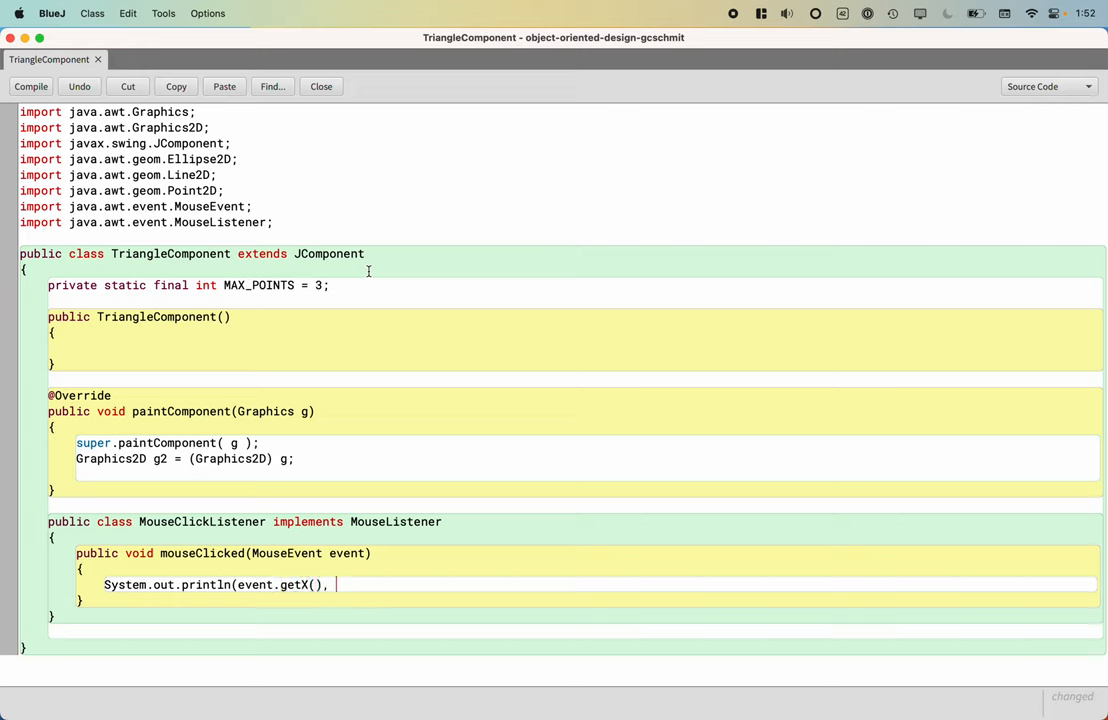
type("event.getY());")
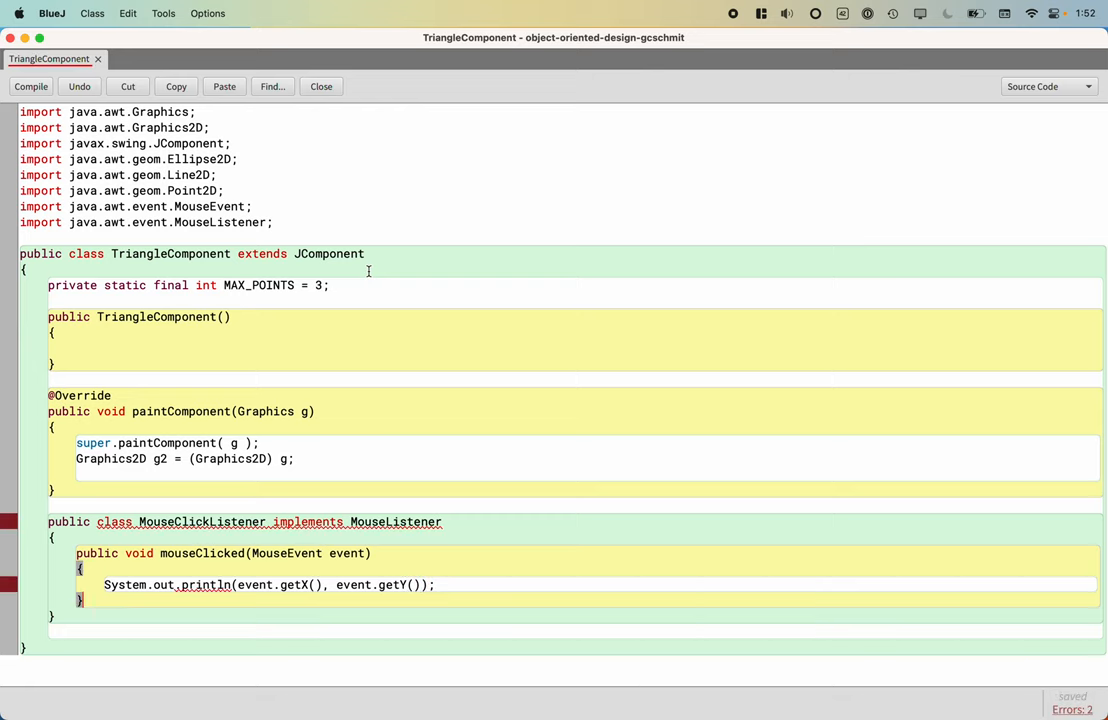
Step: Add empty mouseEntered, mouseExited, mousePressed and mouseReleased stubs to MouseClickListener
type("public v")
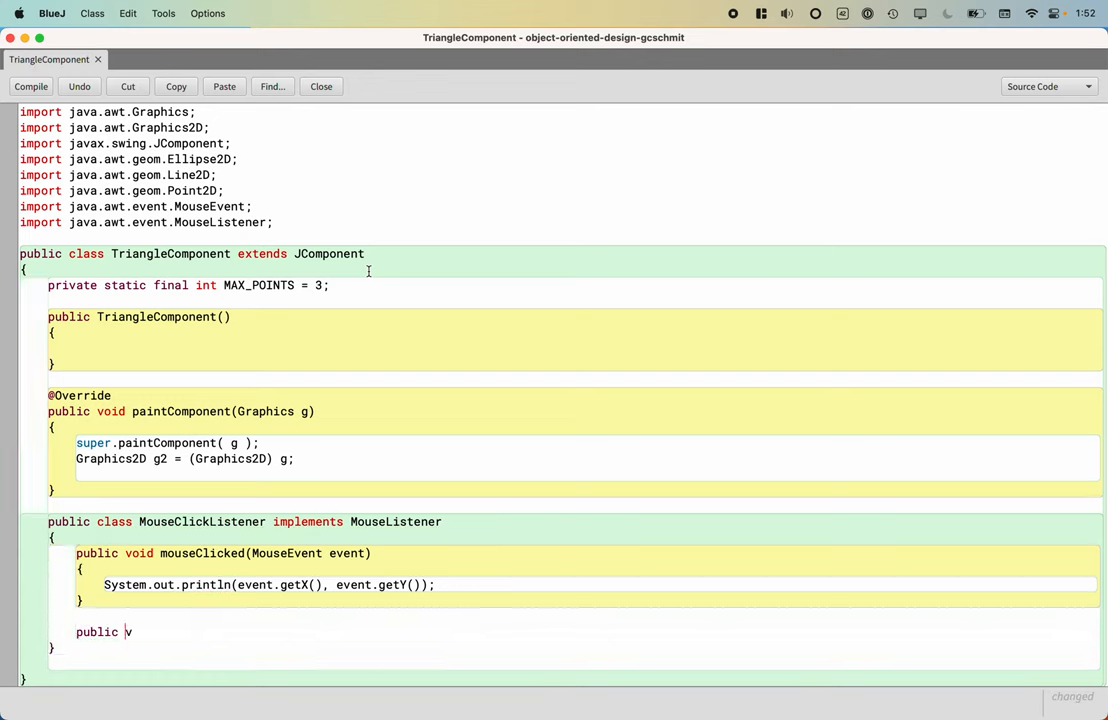
type("void mo")
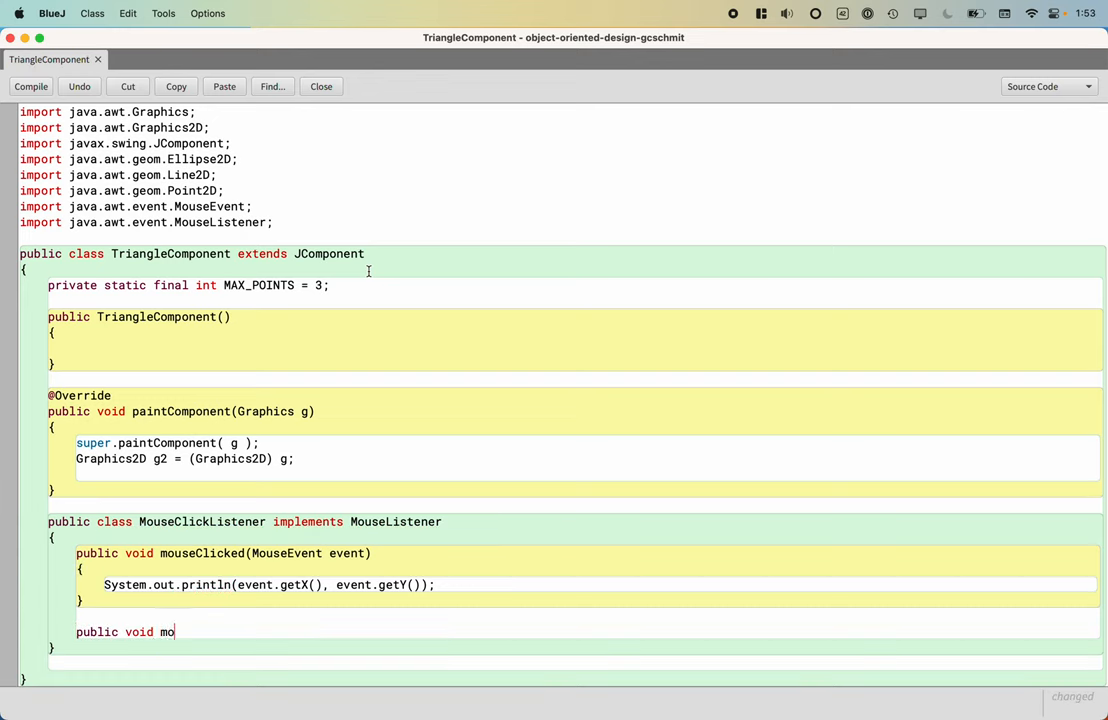
type("useEntered(MouseEvent event")
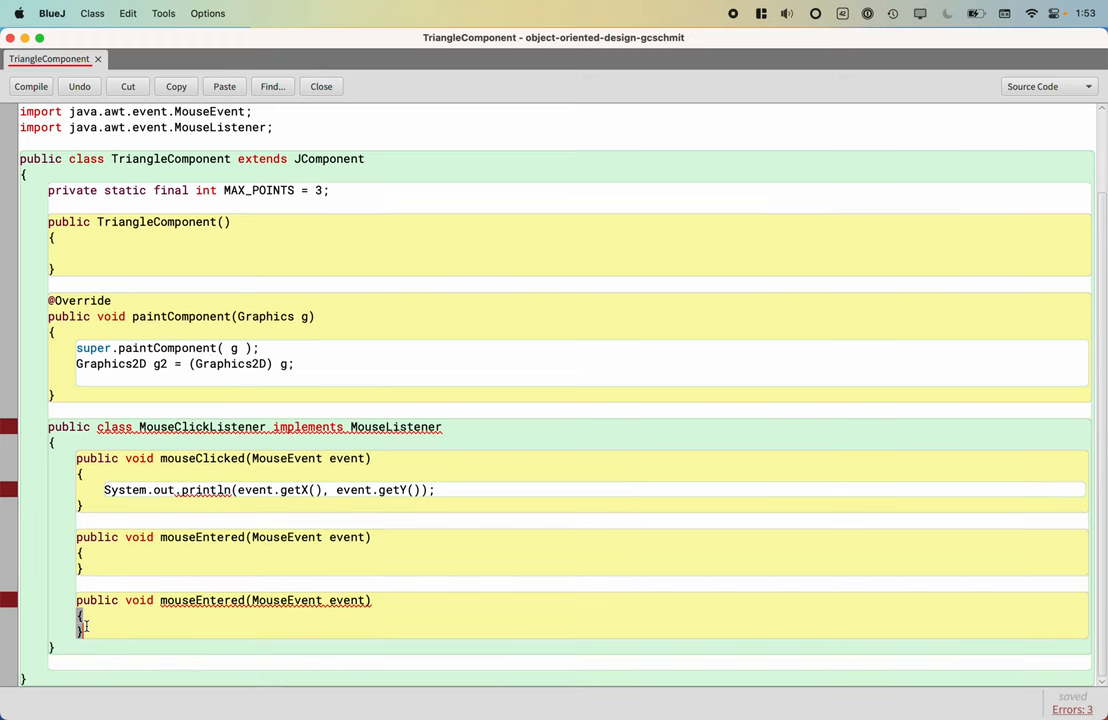
mouse_move(200, 600)
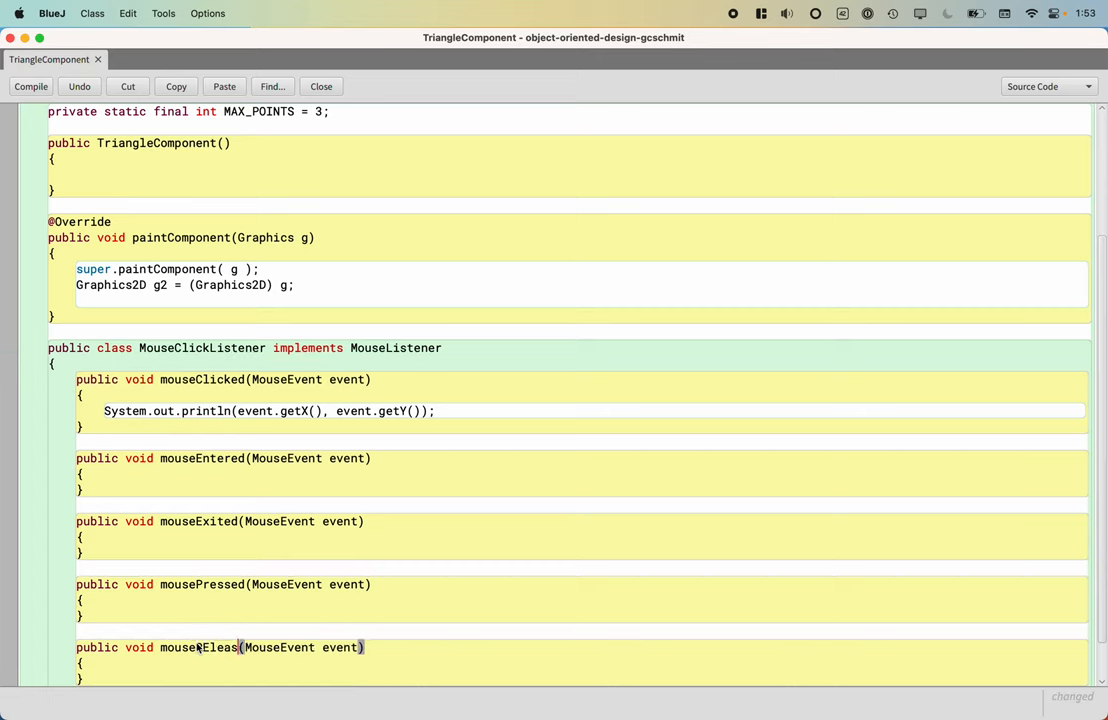
type("ed")
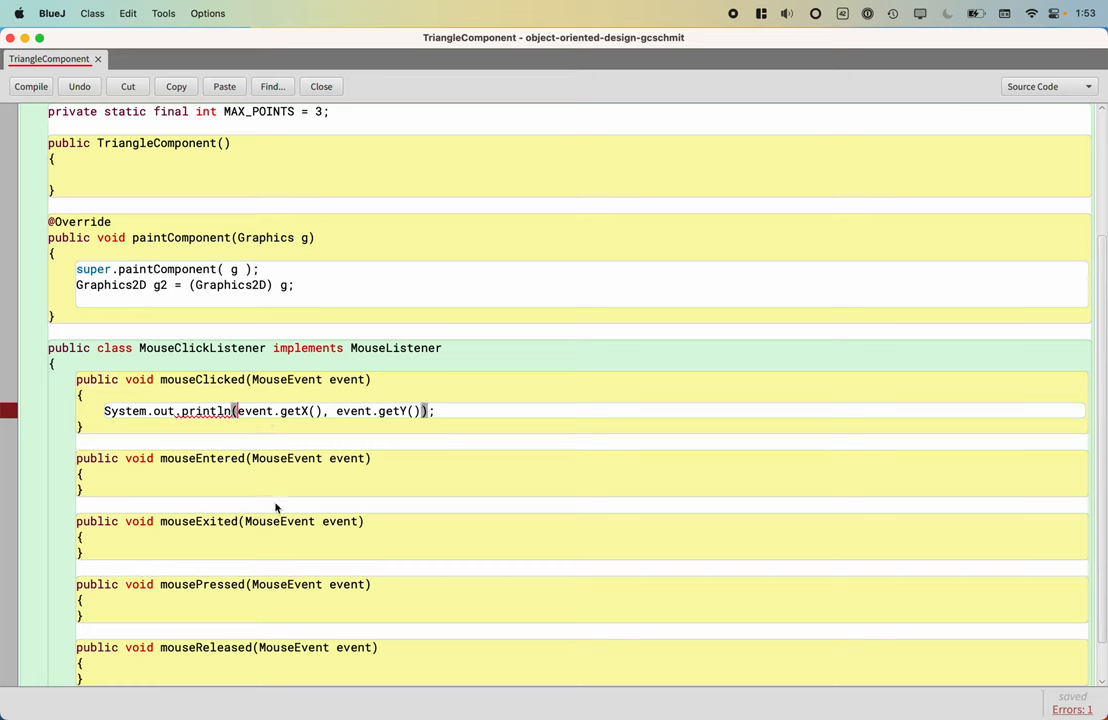
mouse_move(296, 534)
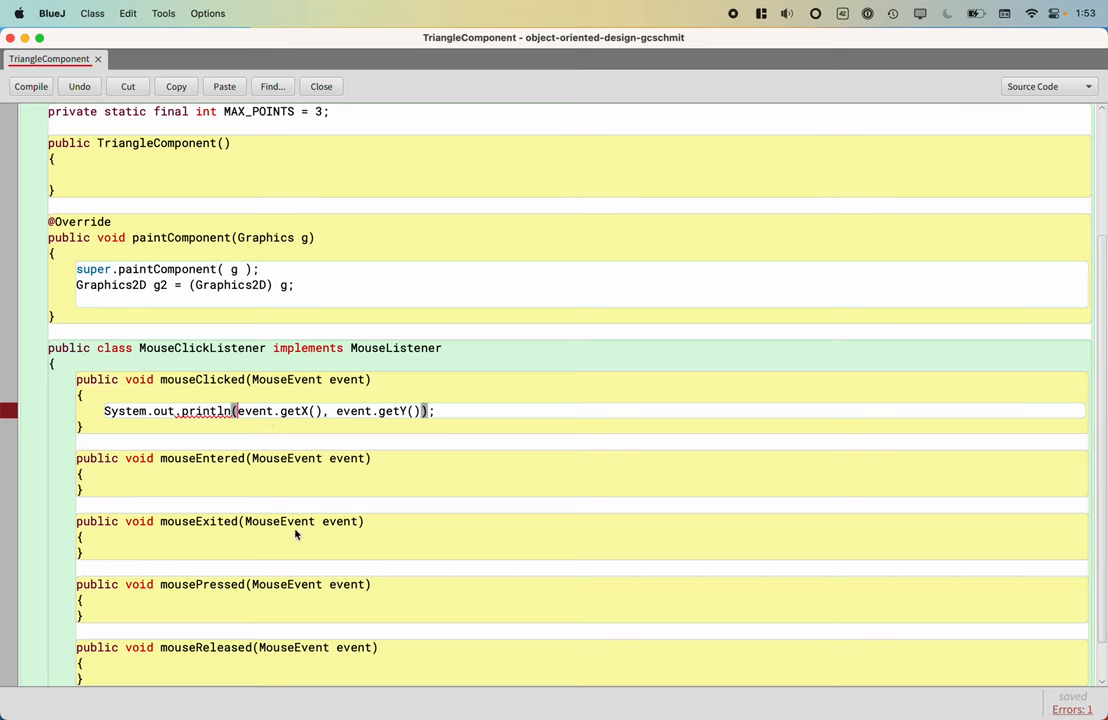
Step: Rewrite the println argument as "x: " + event.getX() + "; y: " + event.getY()
type("\"x: \" +")
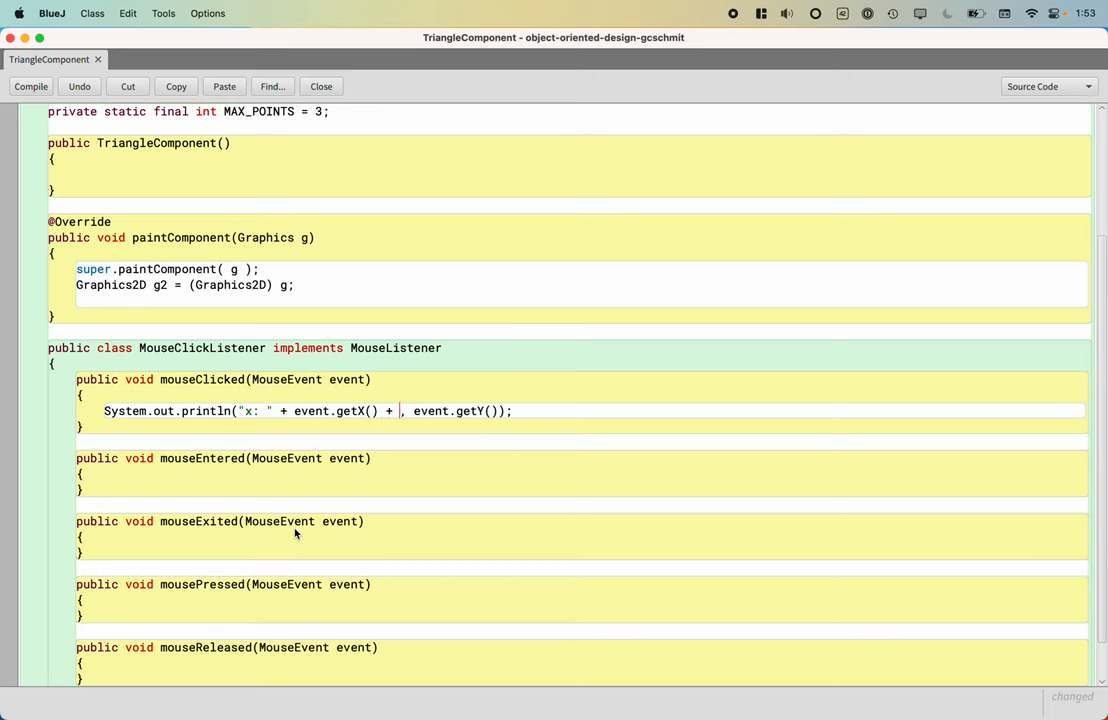
type("\";")
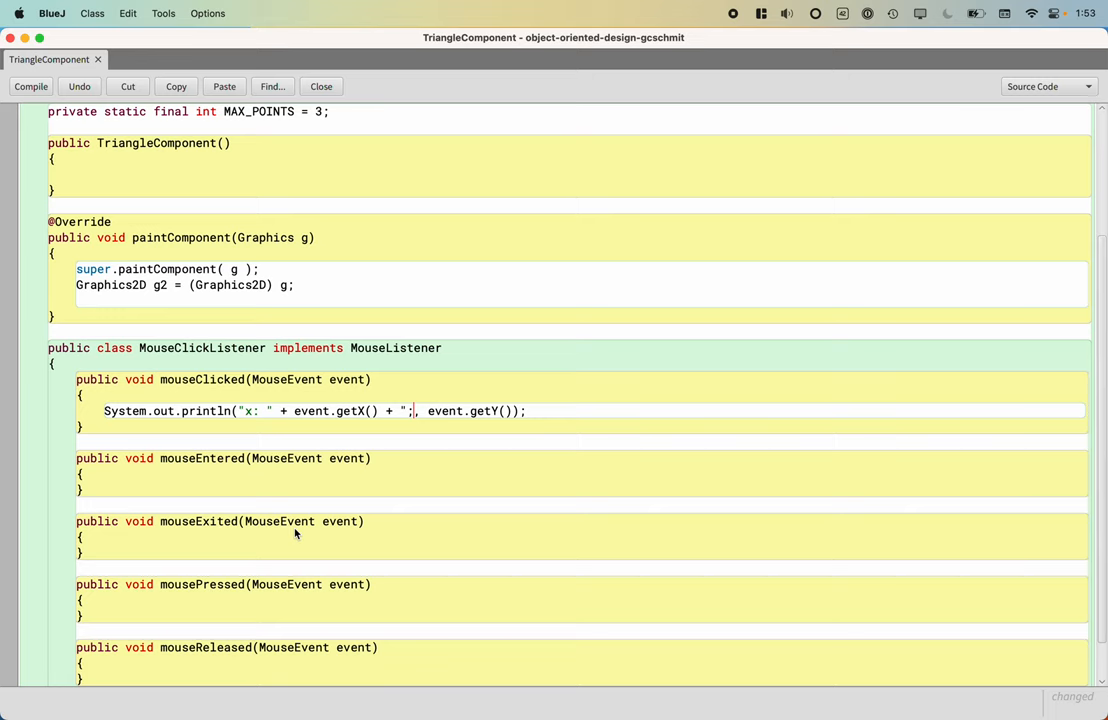
type("y:")
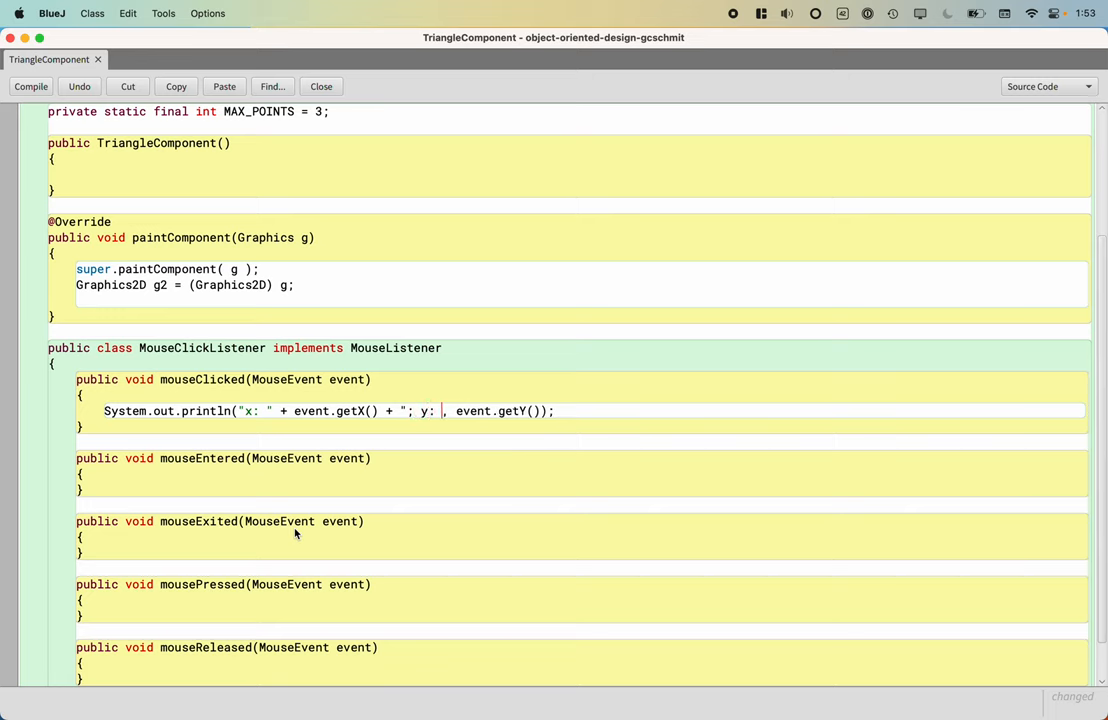
type("+")
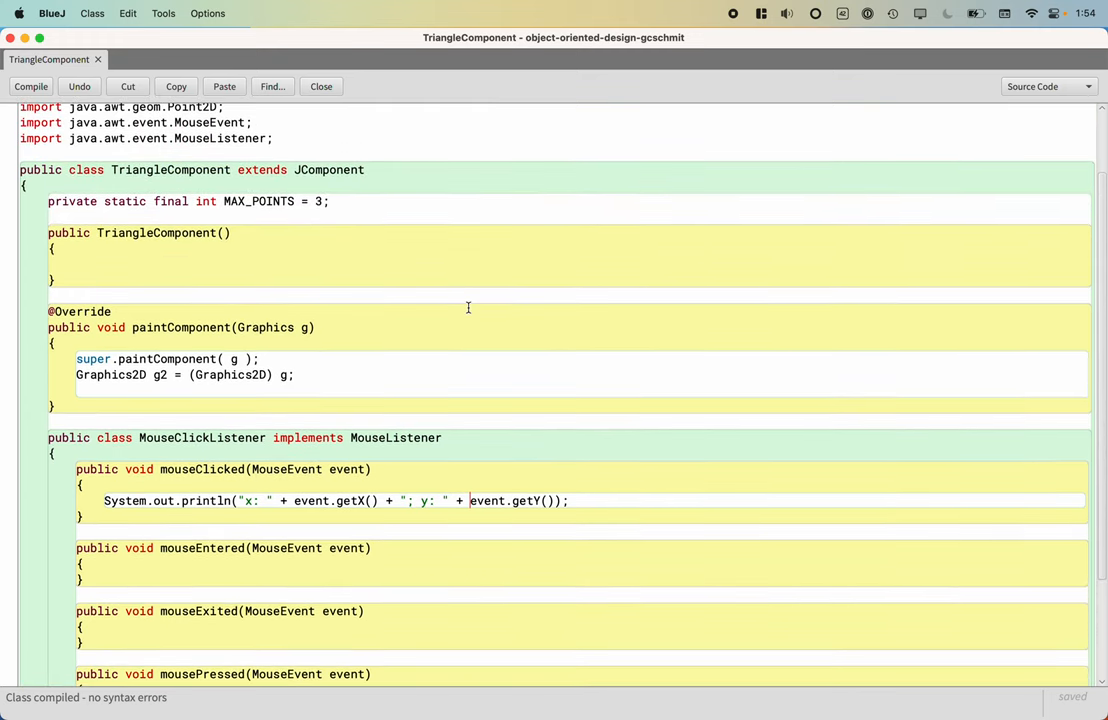
mouse_move(358, 480)
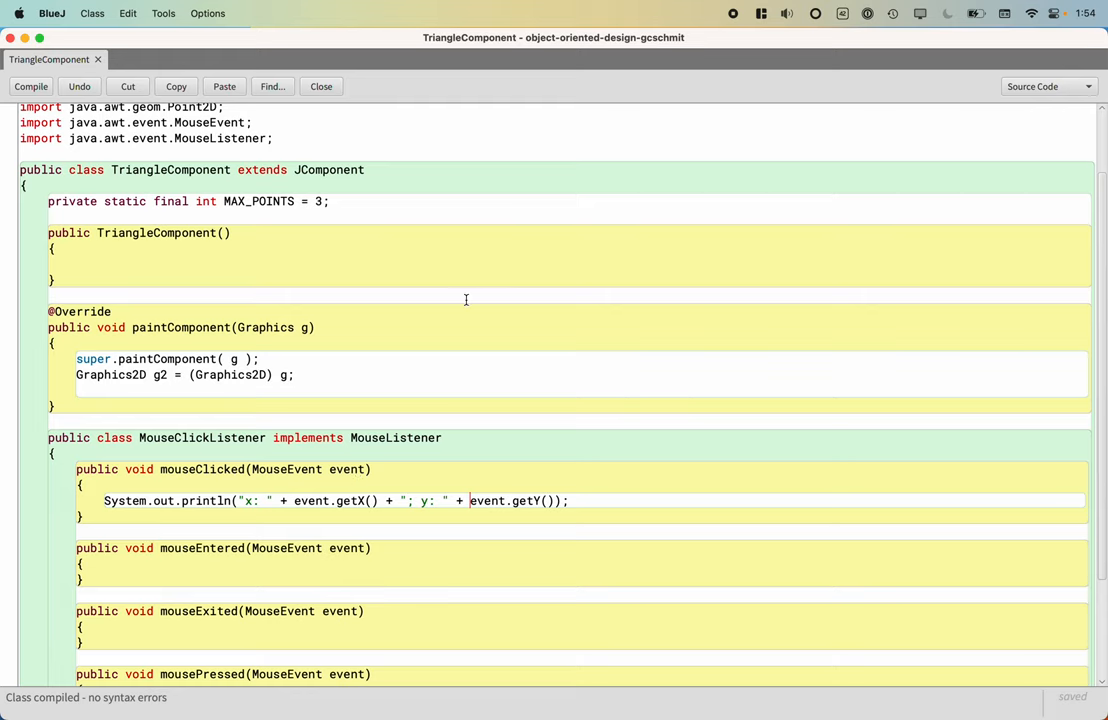
scroll("down", 3)
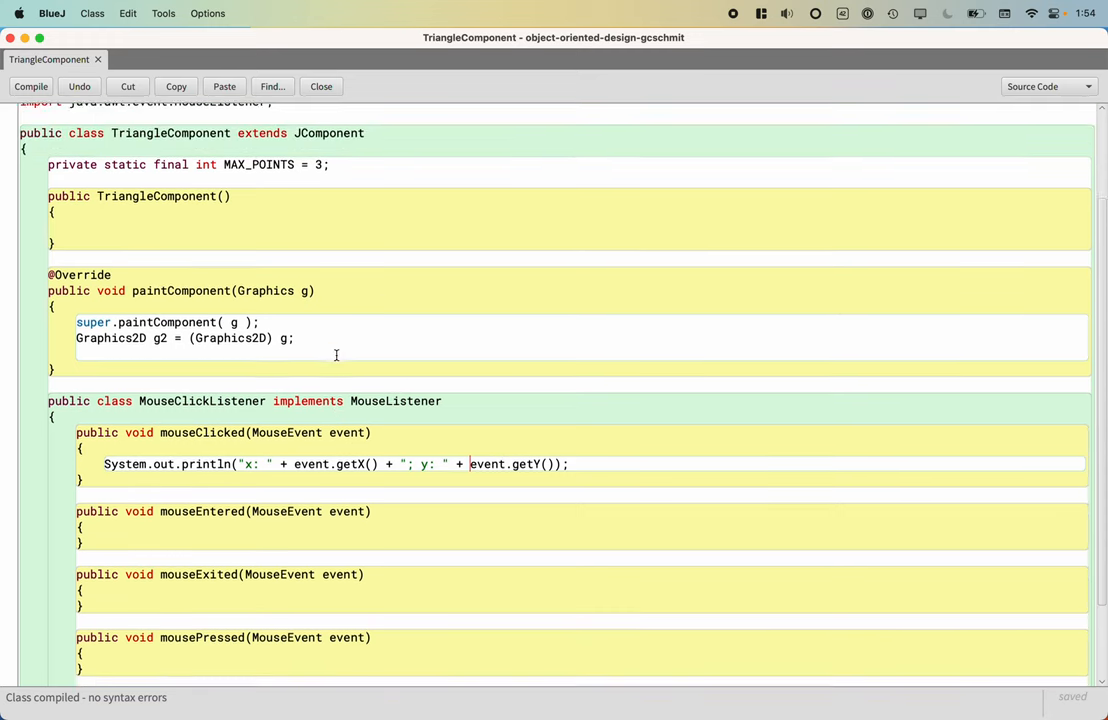
scroll("up", 3)
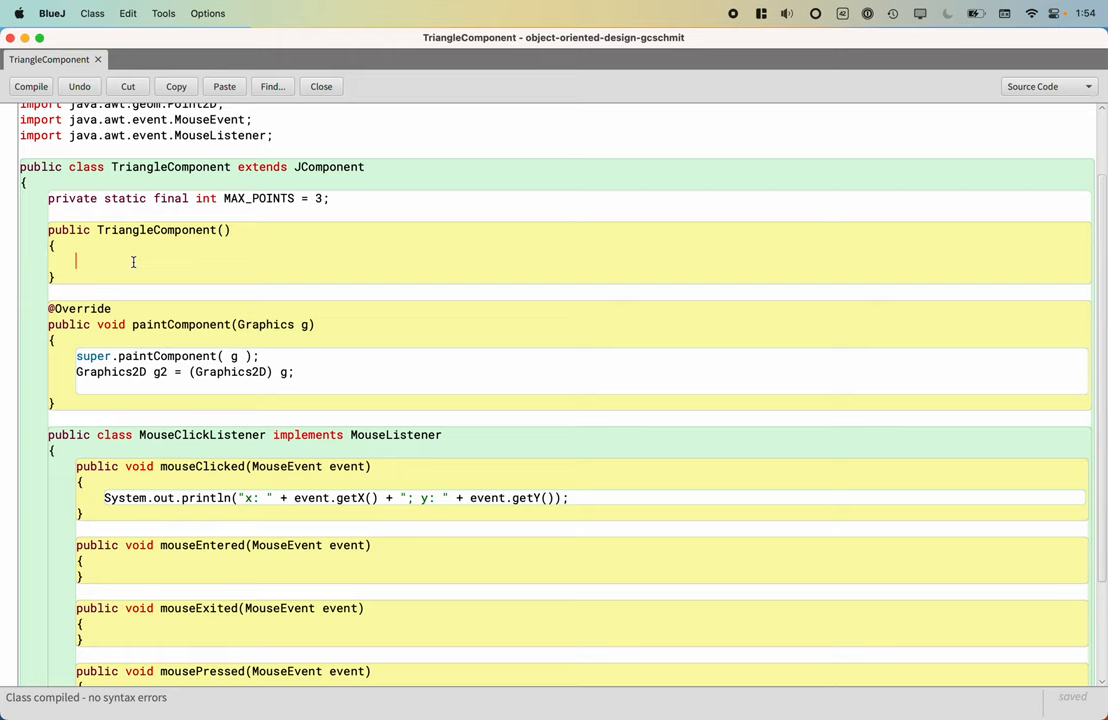
Step: Add this.addMouseListener(new MouseClickListener()); to the constructor and compile the class
type("this.addMou")
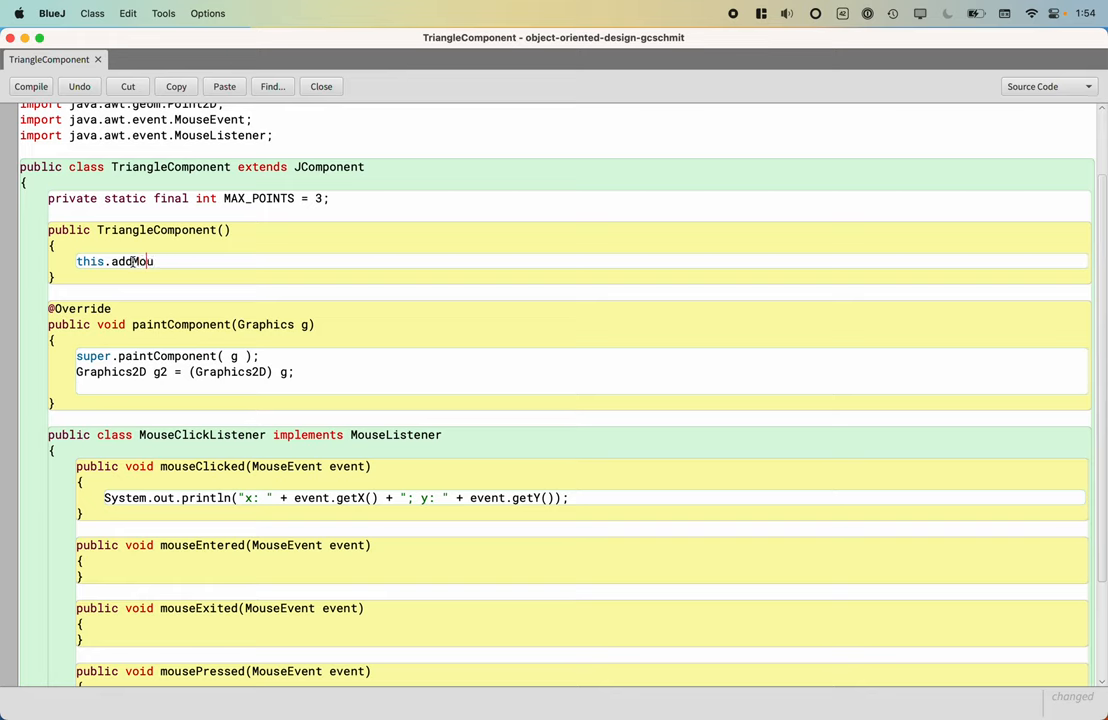
type("seListener")
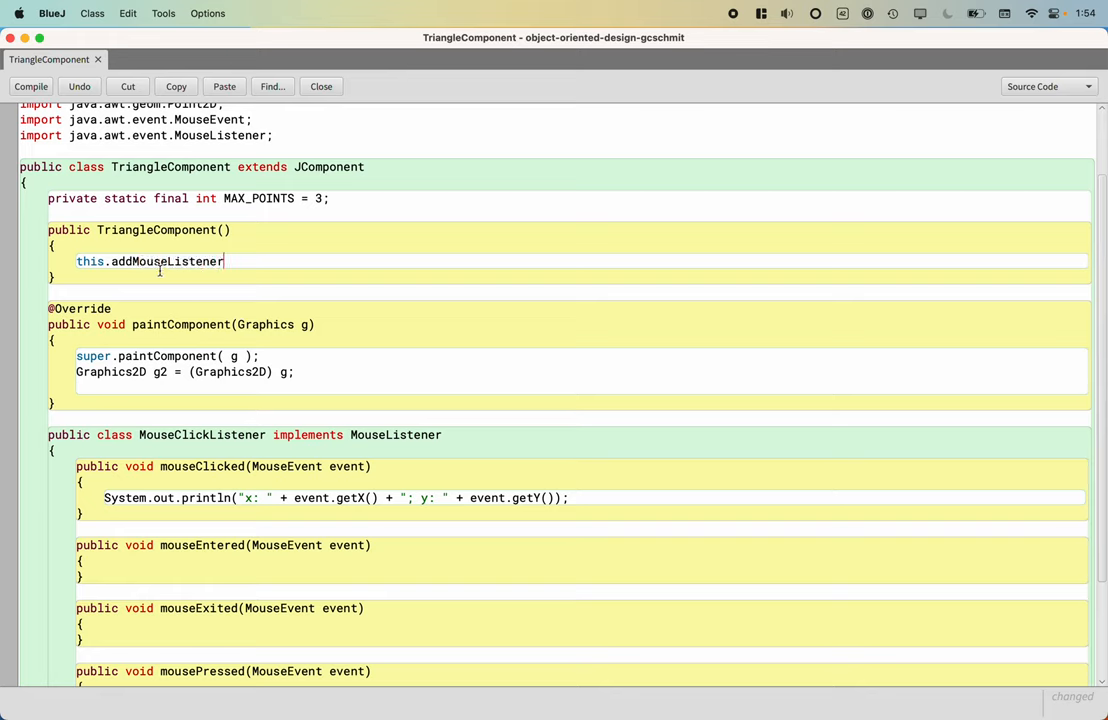
mouse_move(184, 286)
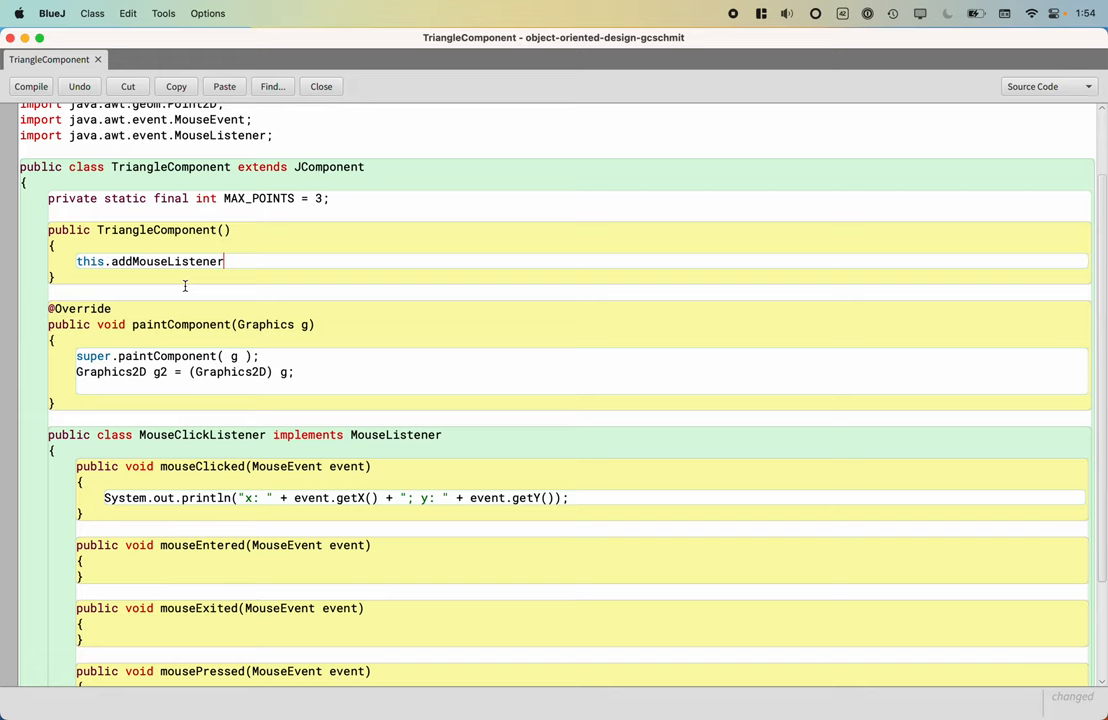
type("(")
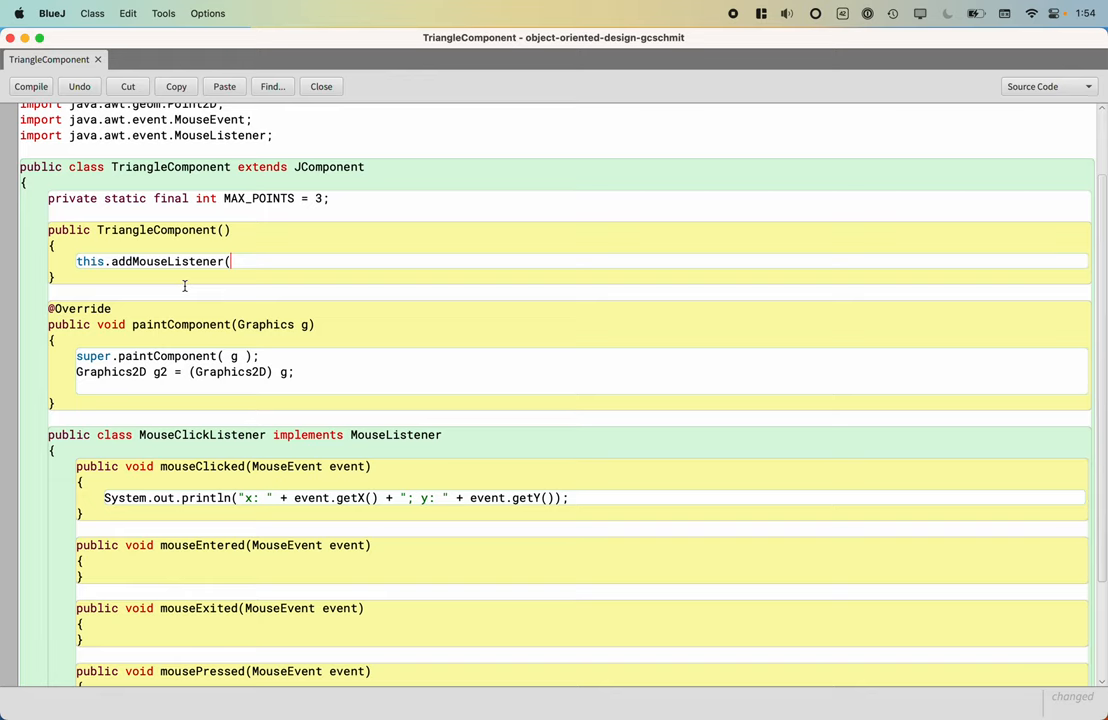
type("new Mouse")
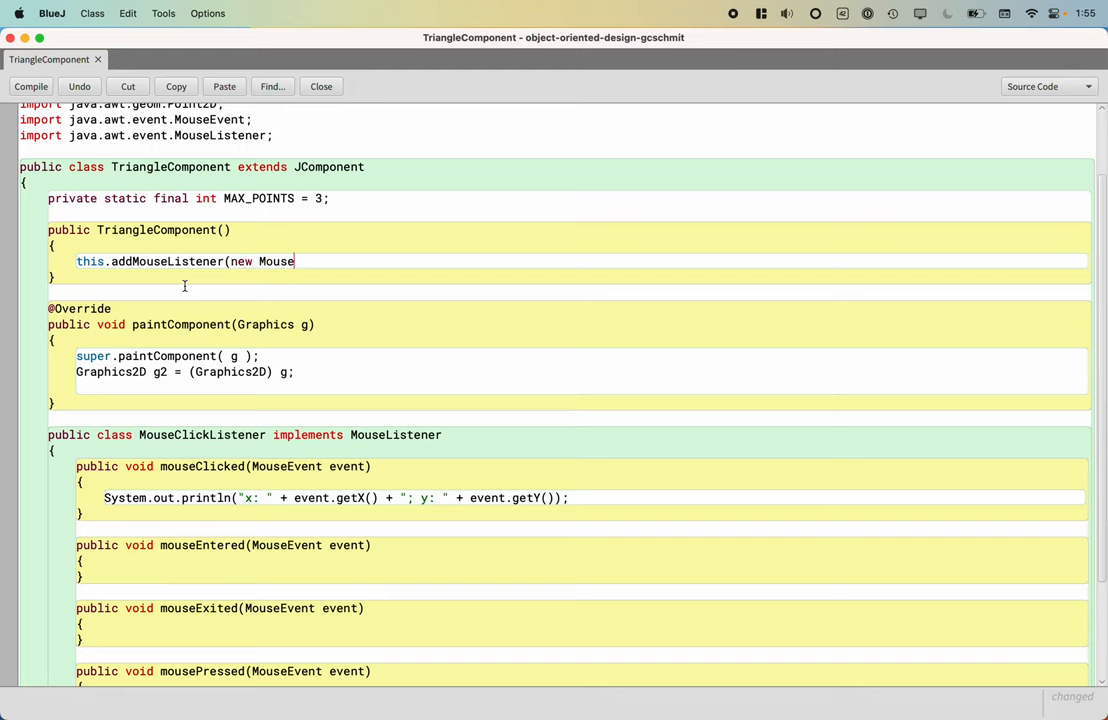
type("ClickListen")
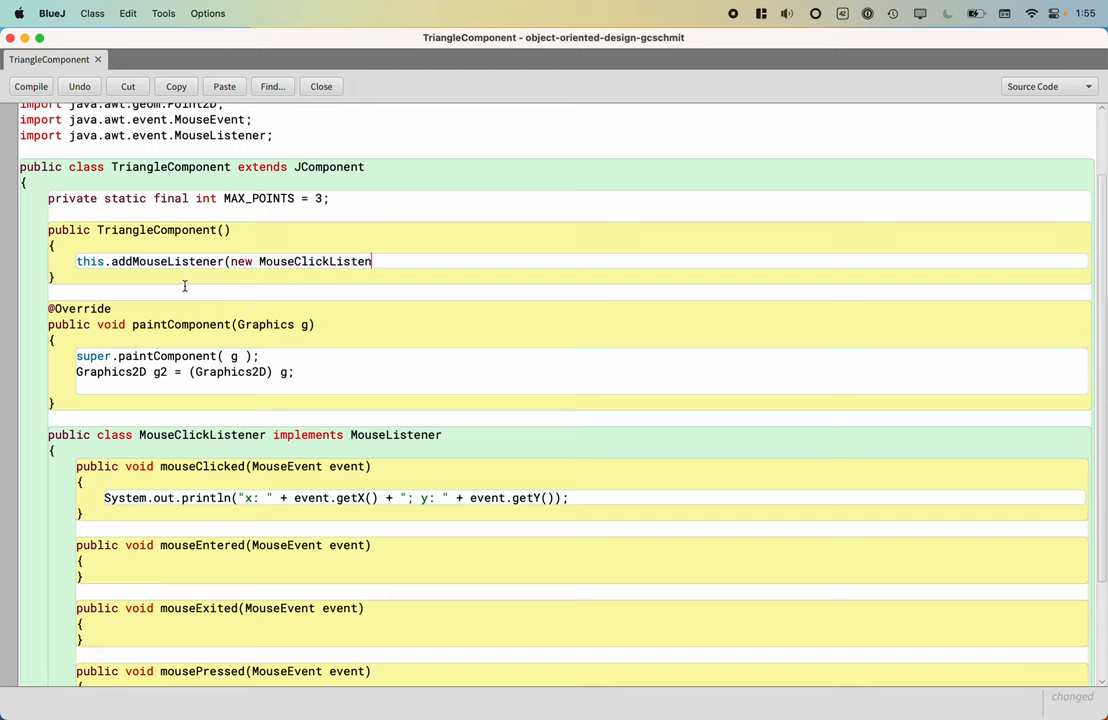
type("er())")
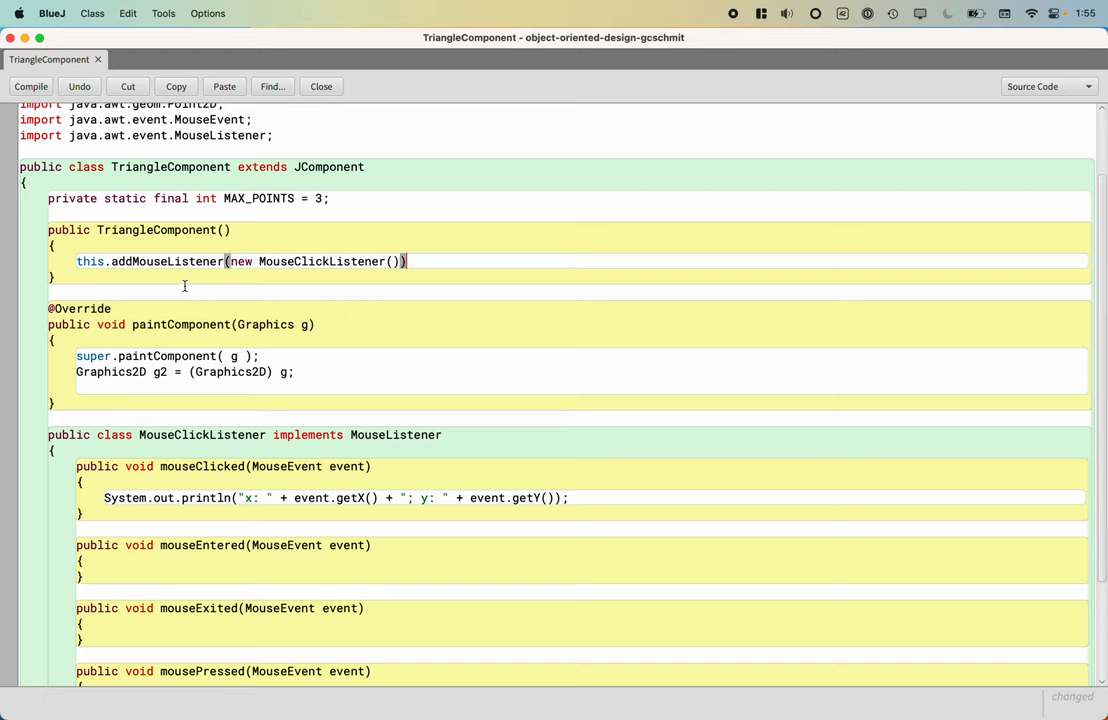
type(";")
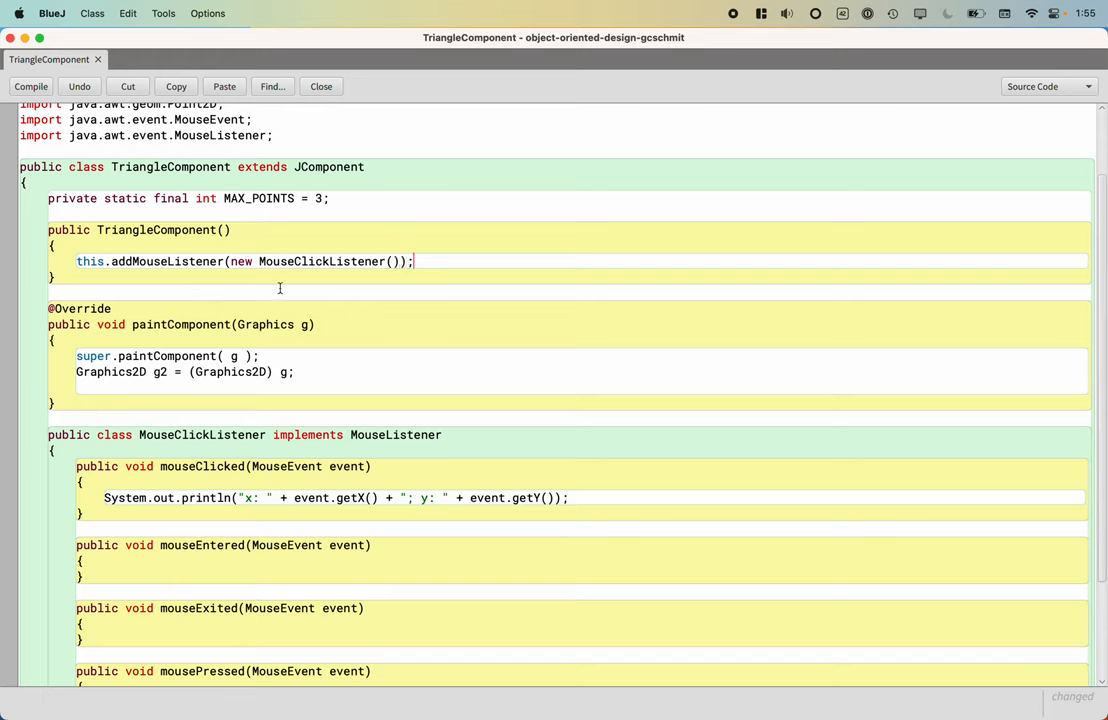
left_click(32, 86)
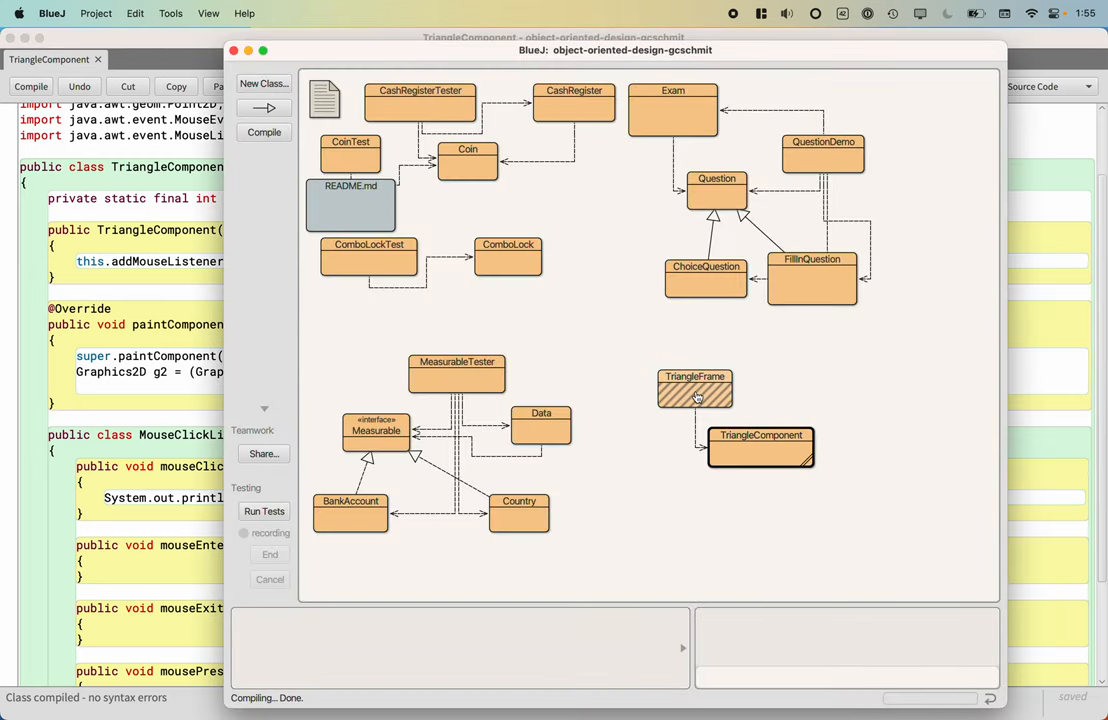
Step: Run TriangleFrame's void main(String[] args) with no arguments, opening an empty Triangle window
right_click(696, 390)
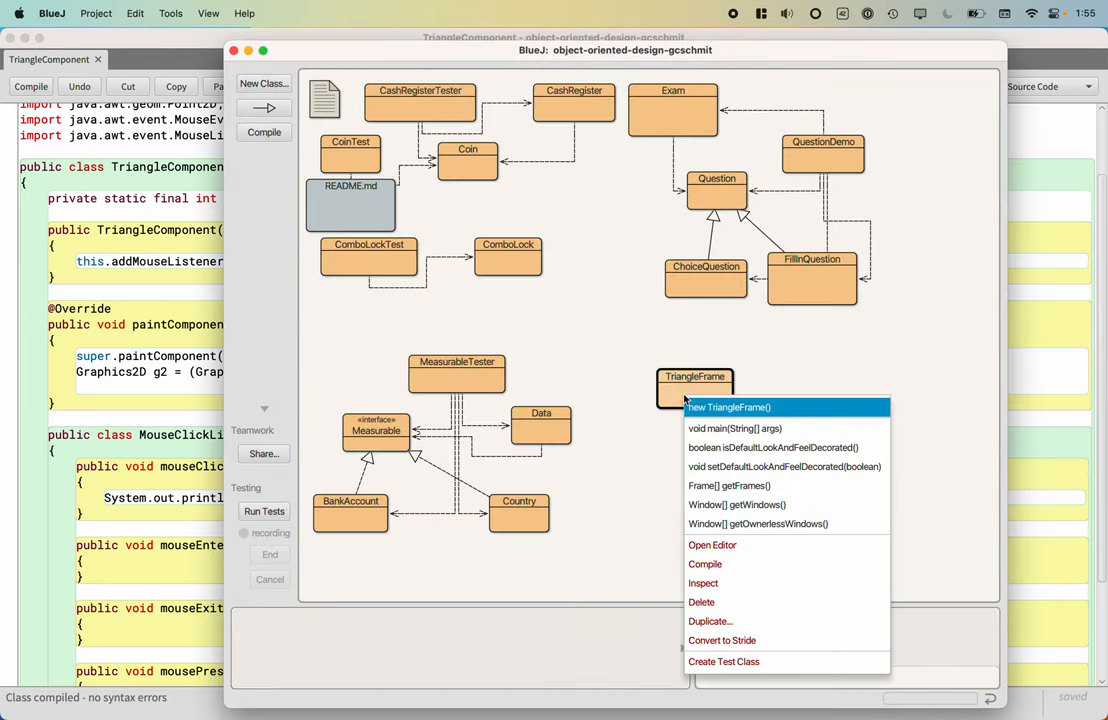
left_click(734, 428)
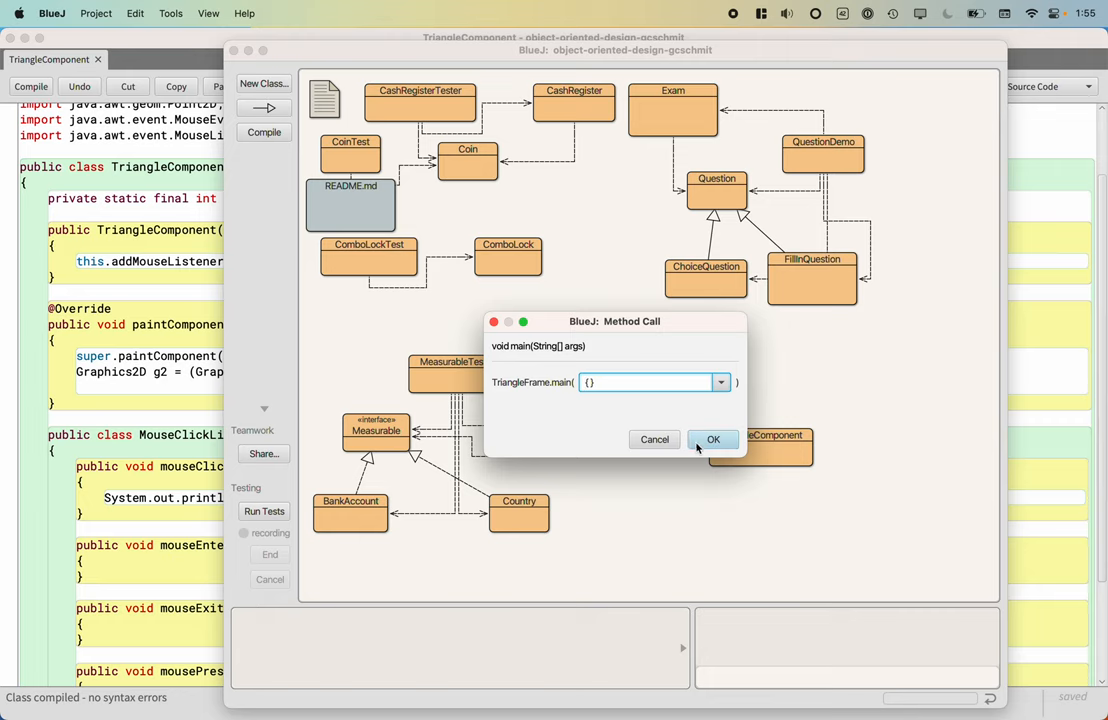
left_click(712, 440)
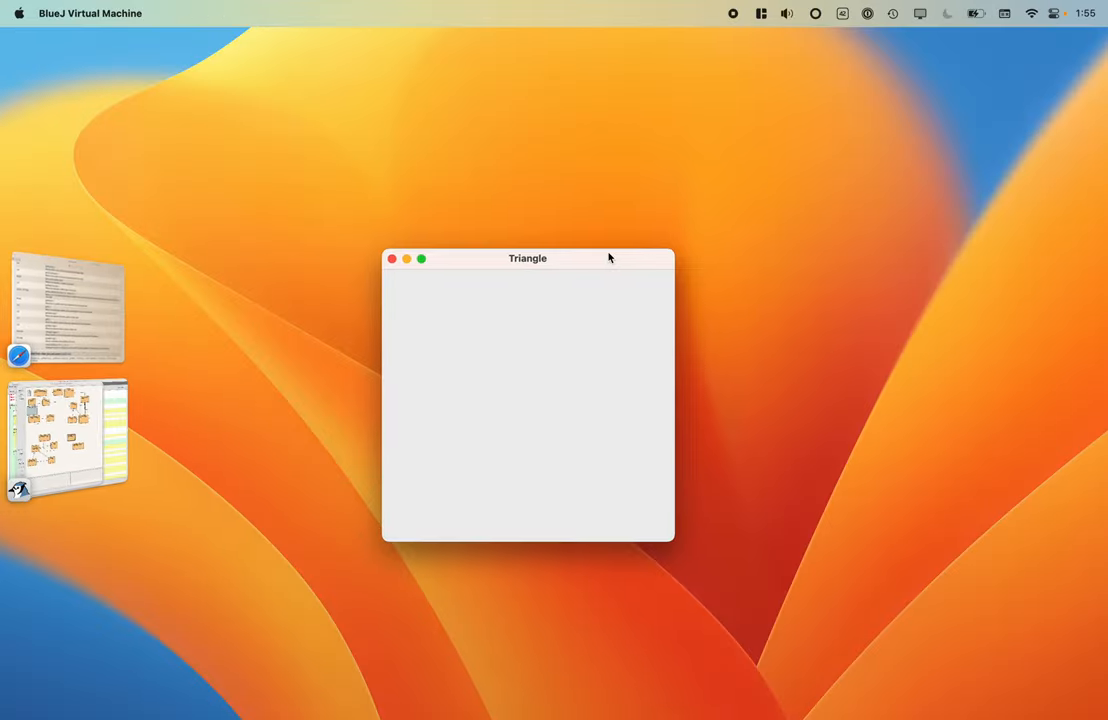
mouse_move(496, 338)
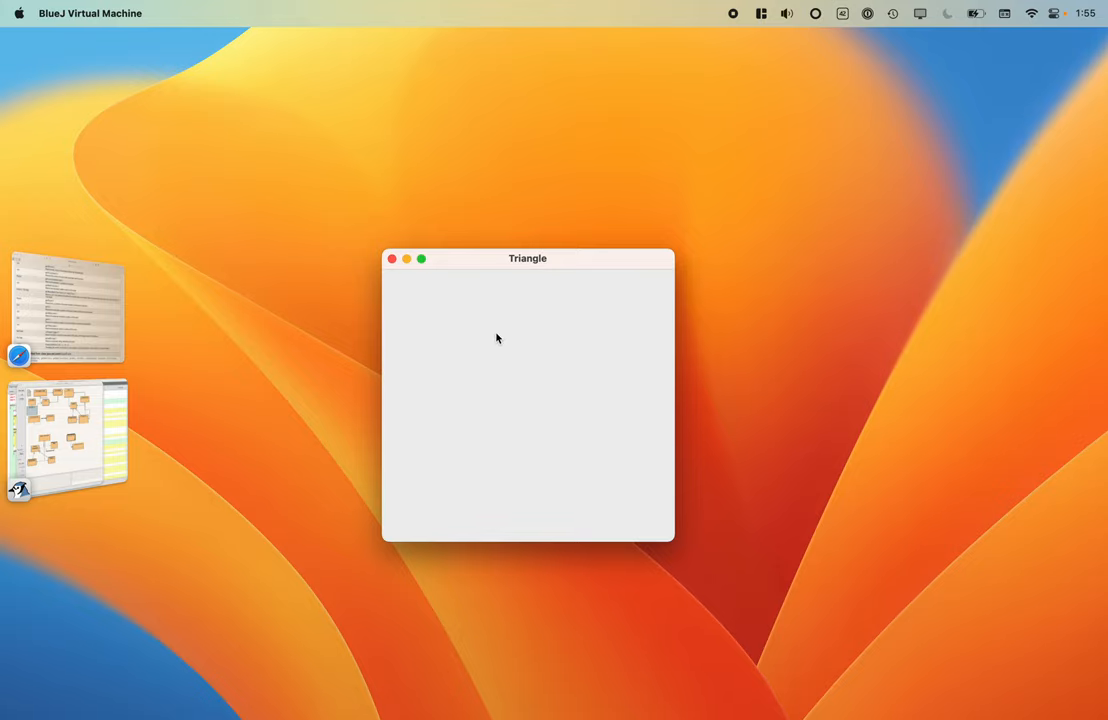
mouse_move(508, 408)
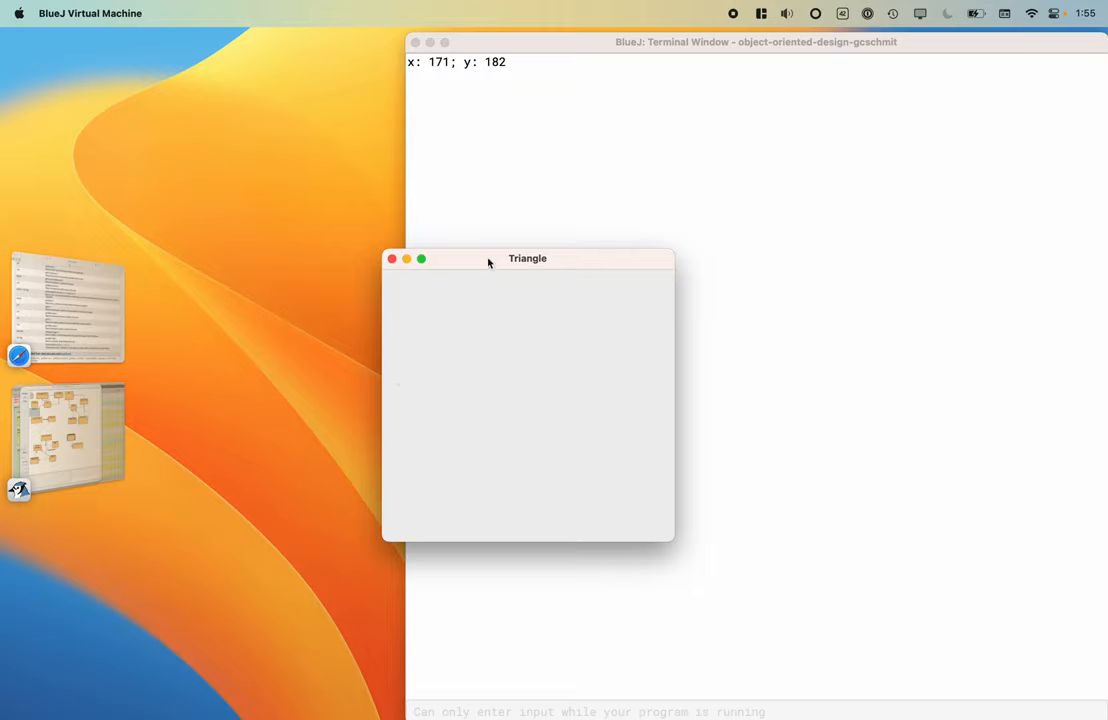
Step: Move the Triangle window aside and click inside it to print coordinates like "x: 171; y: 182"
left_click_drag(528, 258, 306, 270)
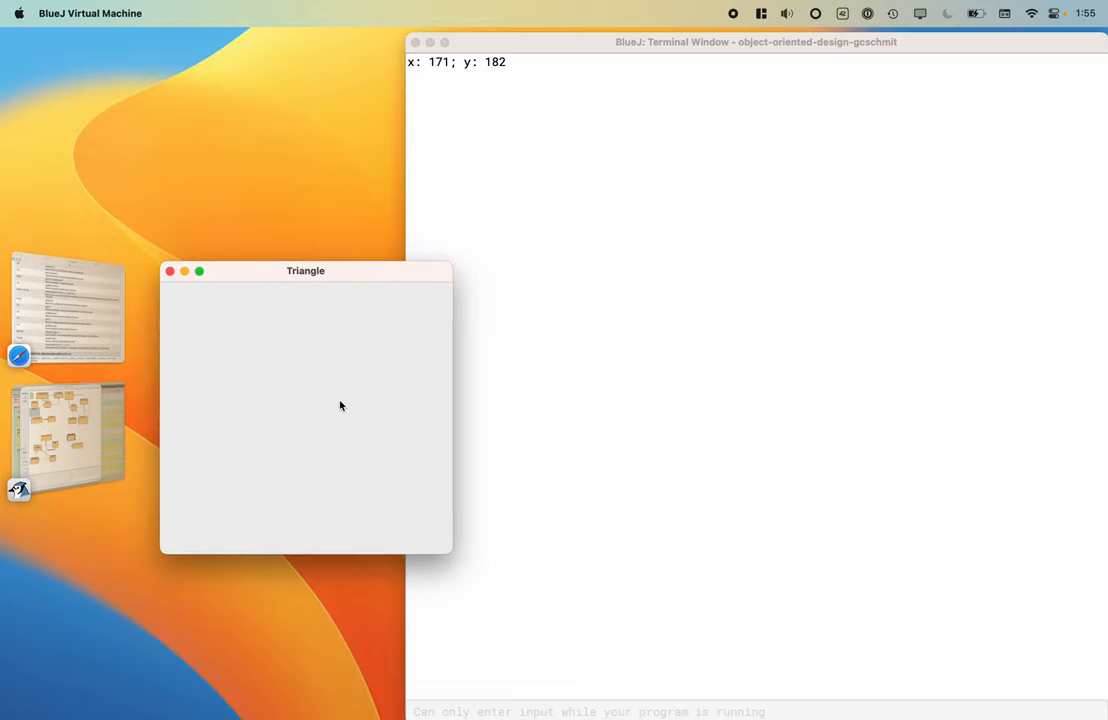
mouse_move(312, 344)
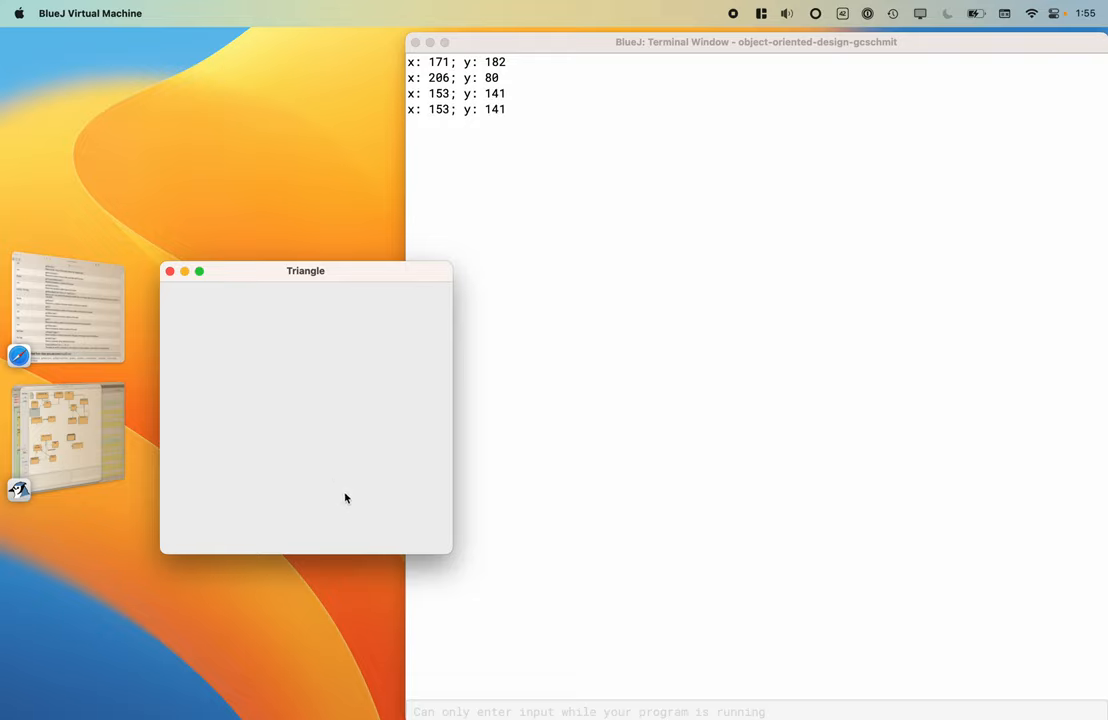
left_click(360, 390)
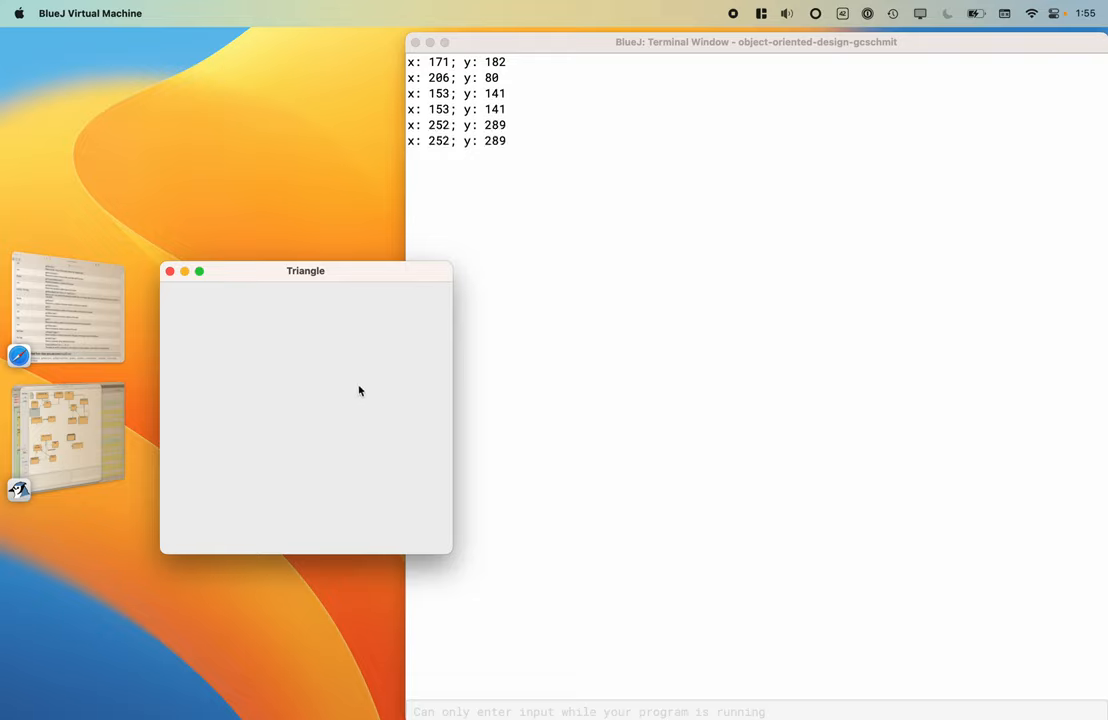
left_click(272, 144)
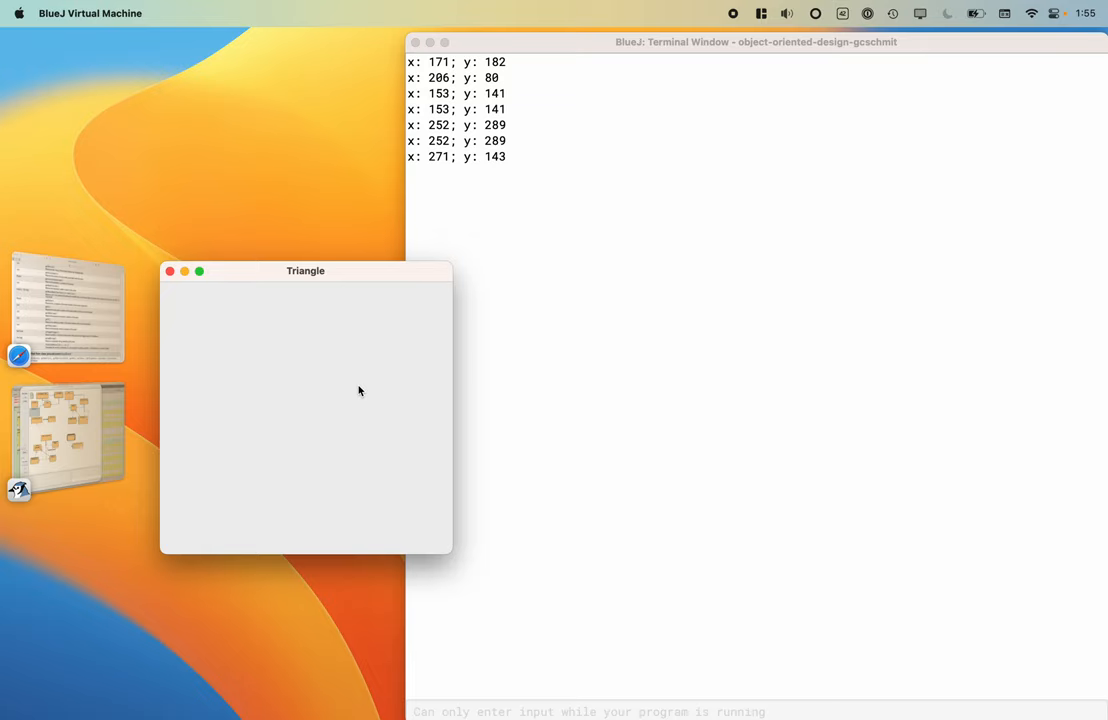